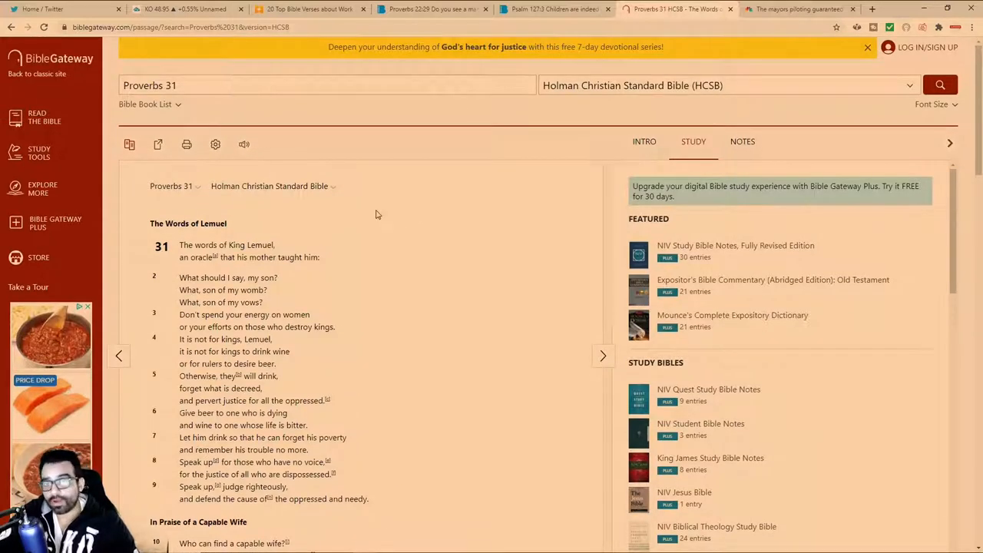
- Read down through the Words of Lemuel verses of Proverbs 31 (HCSB)
scroll(down, 3)
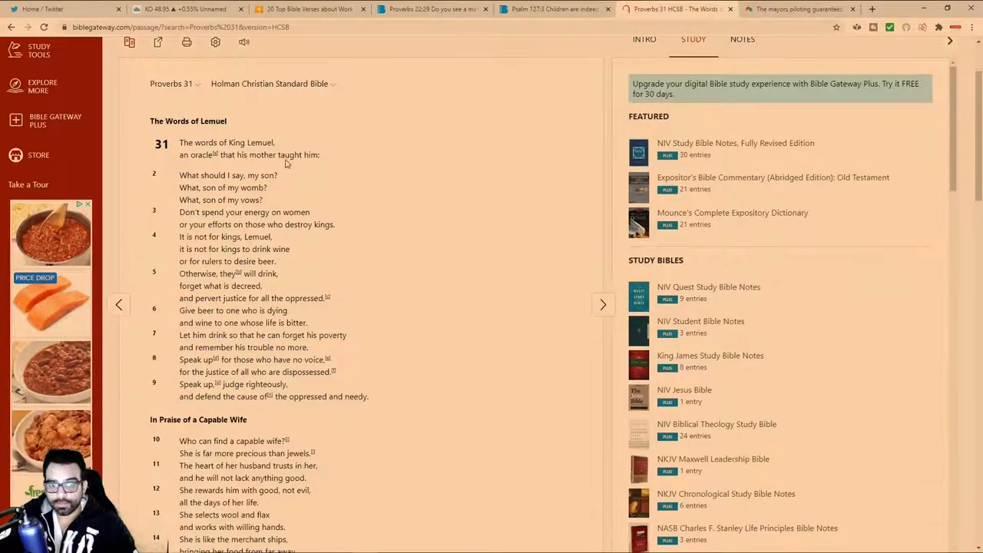
mouse_move(375, 175)
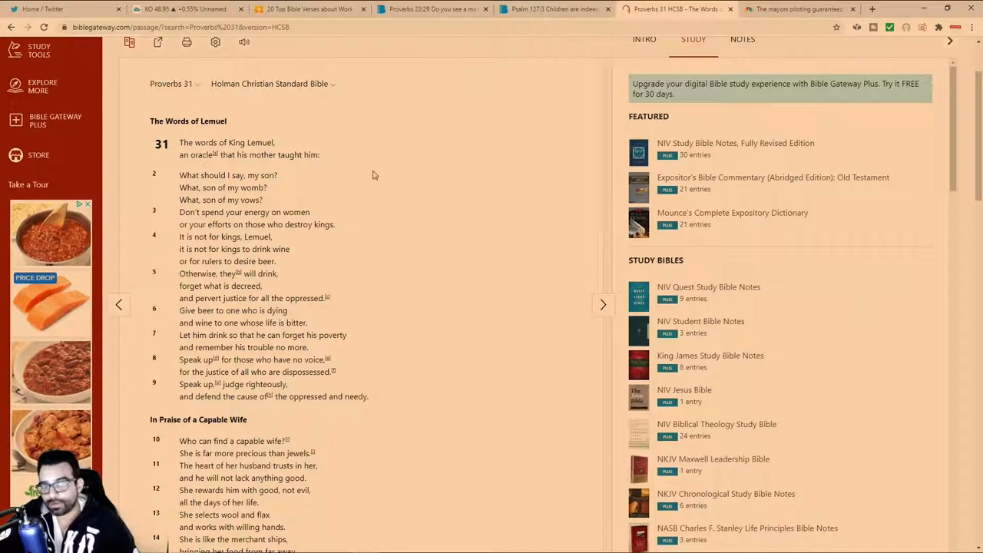
mouse_move(378, 173)
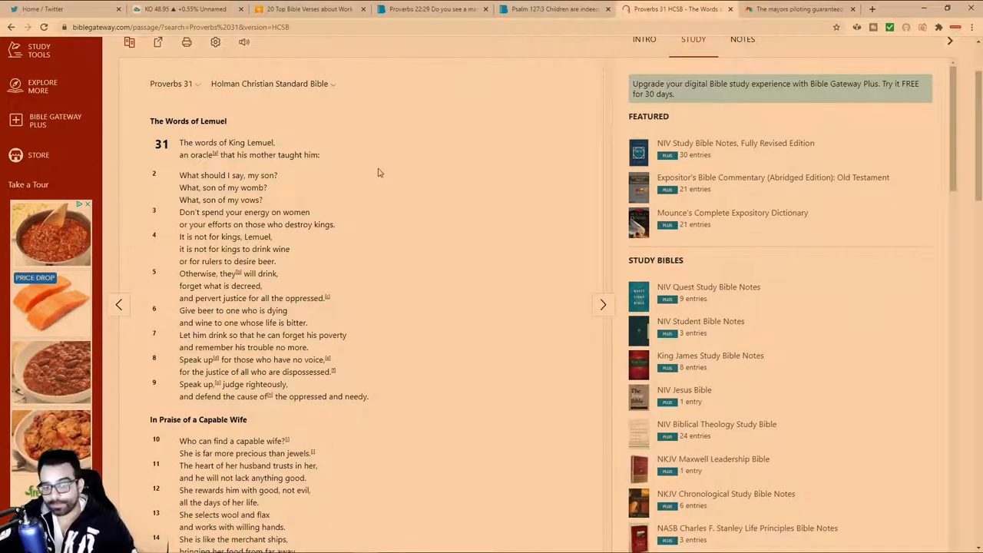
mouse_move(415, 205)
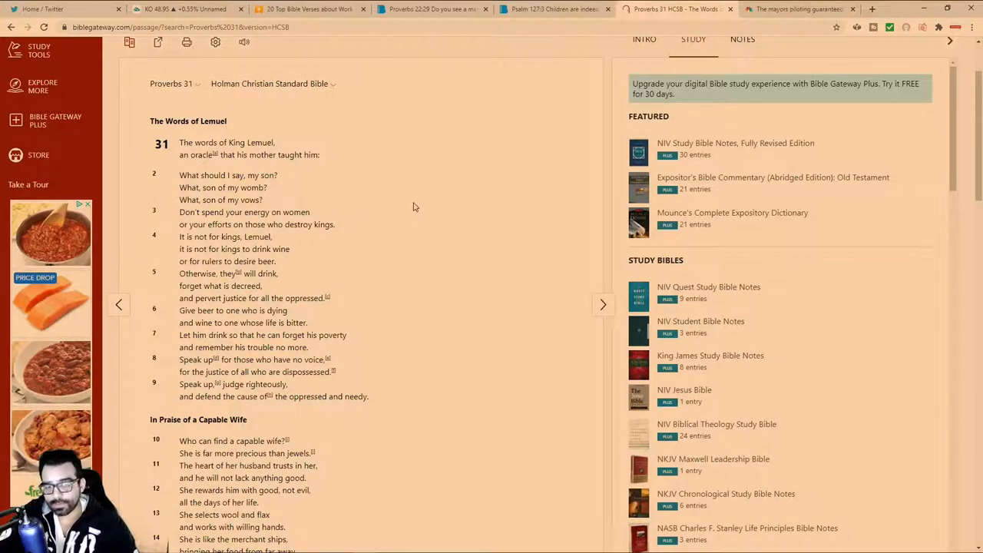
scroll(down, 3)
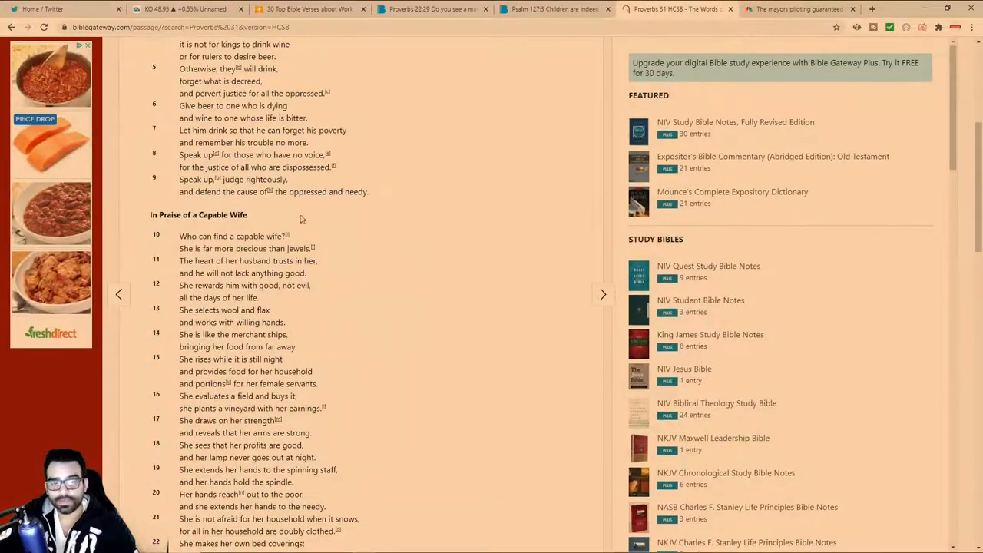
scroll(down, 3)
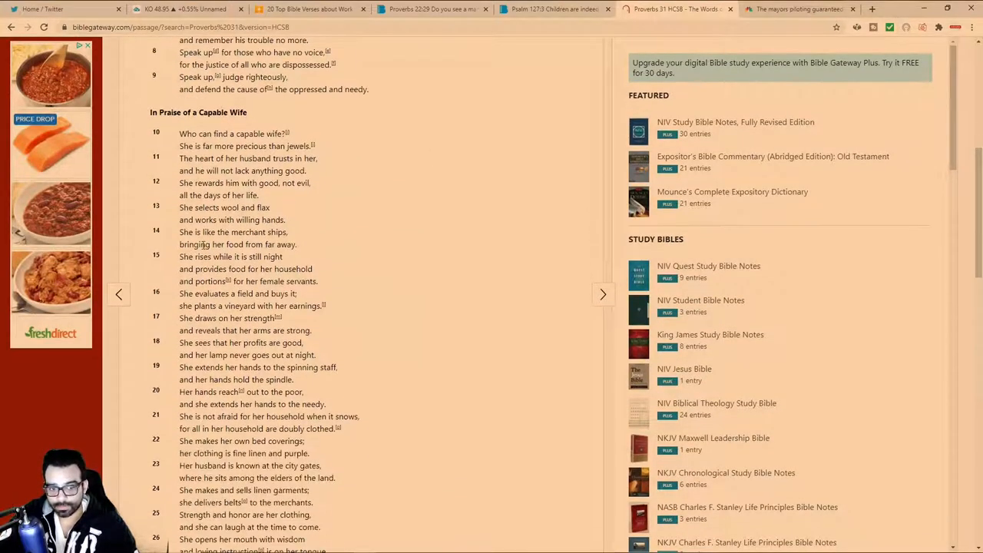
scroll(down, 3)
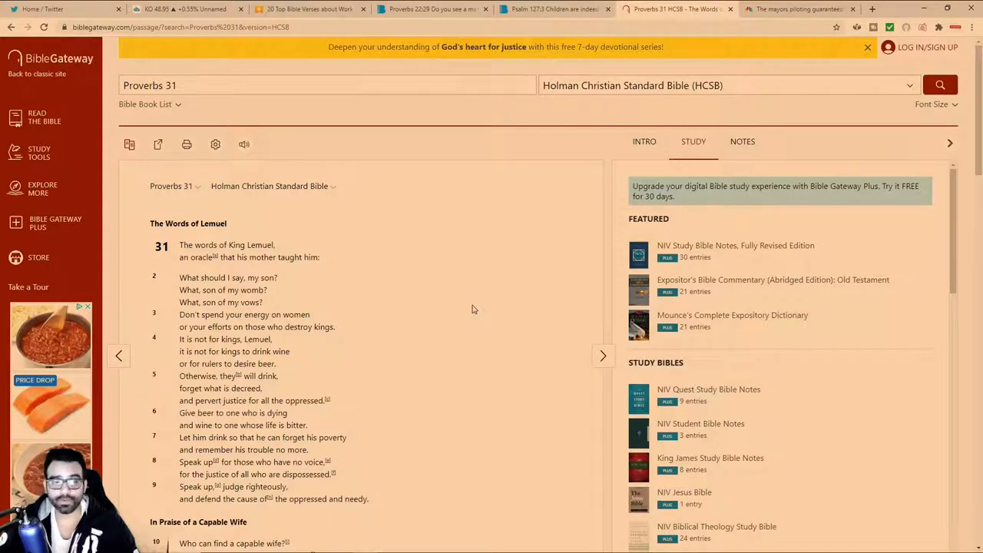
scroll(down, 3)
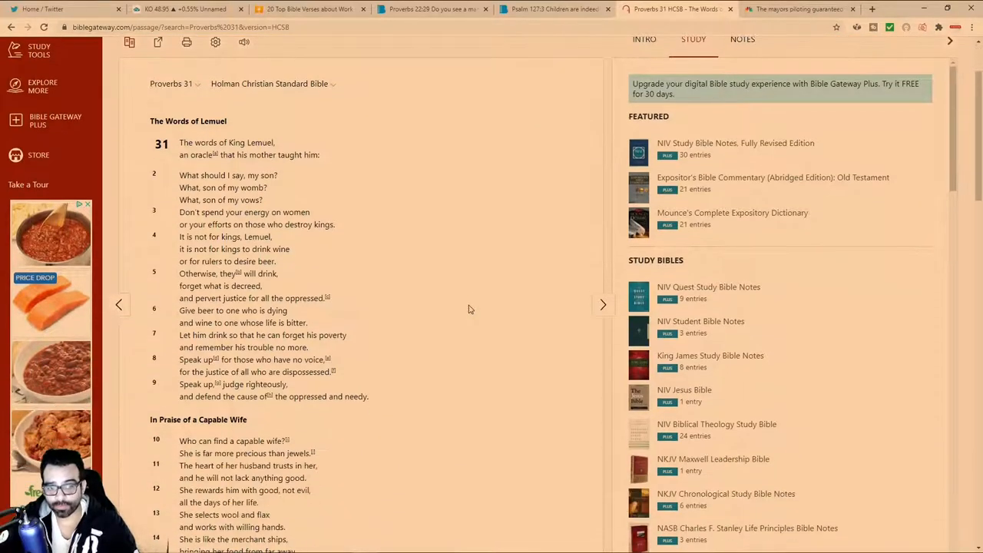
mouse_move(451, 308)
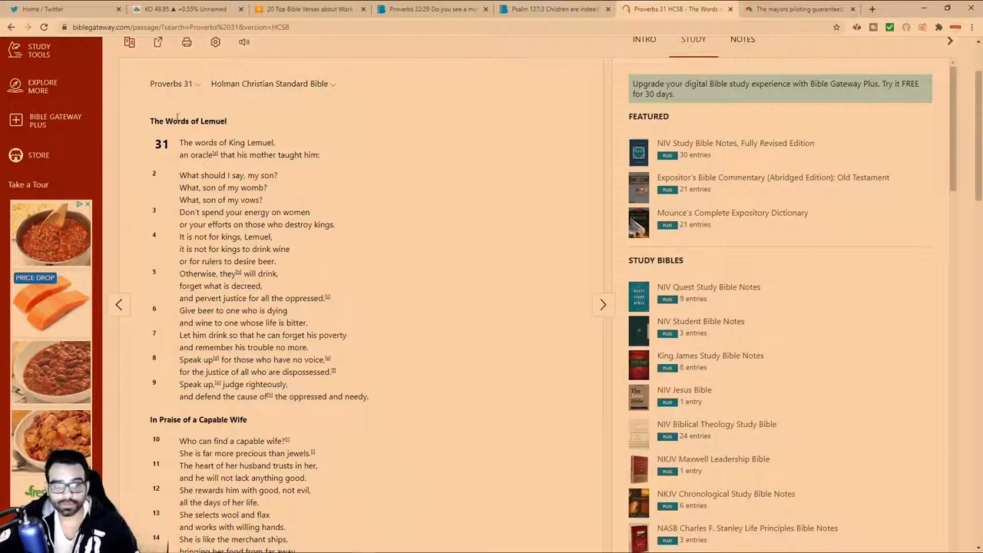
mouse_move(255, 172)
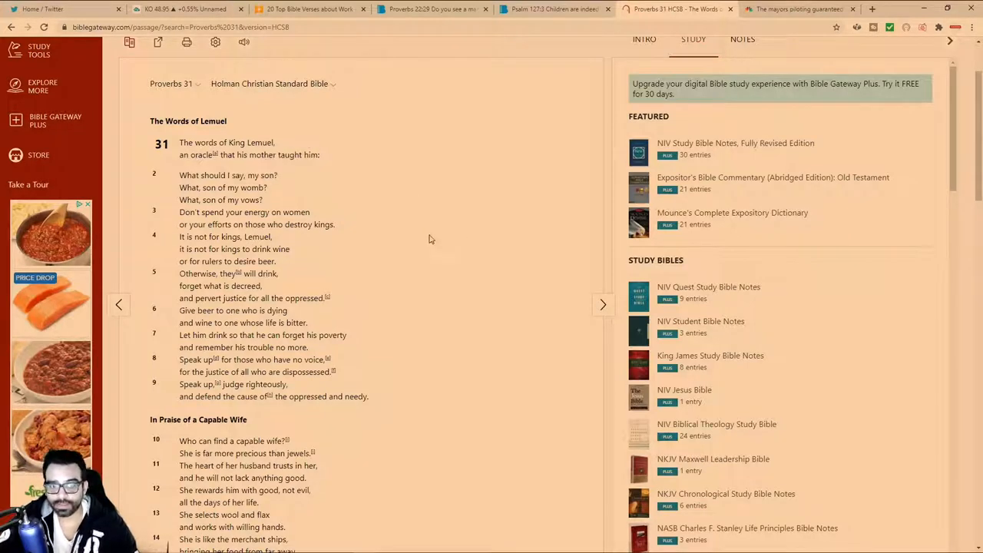
mouse_move(433, 234)
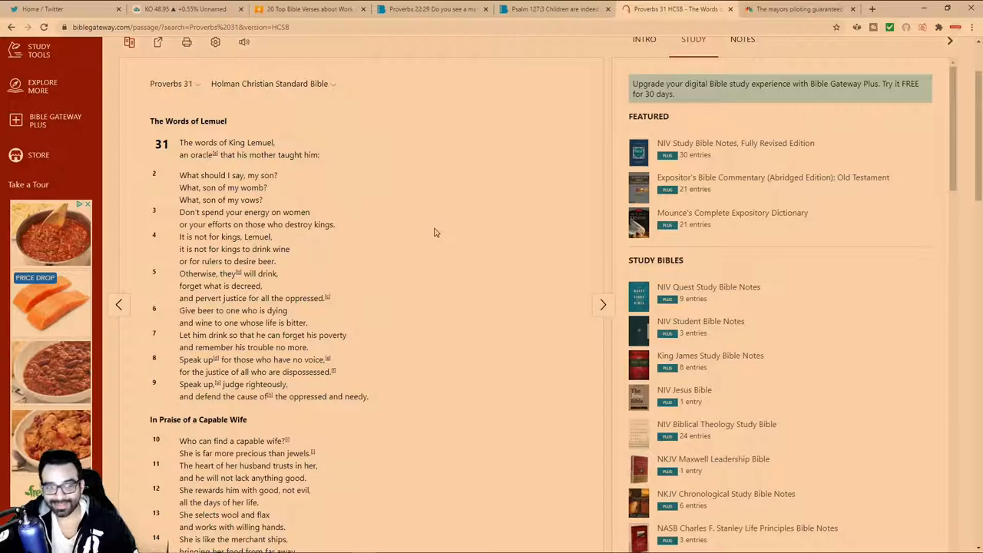
mouse_move(390, 223)
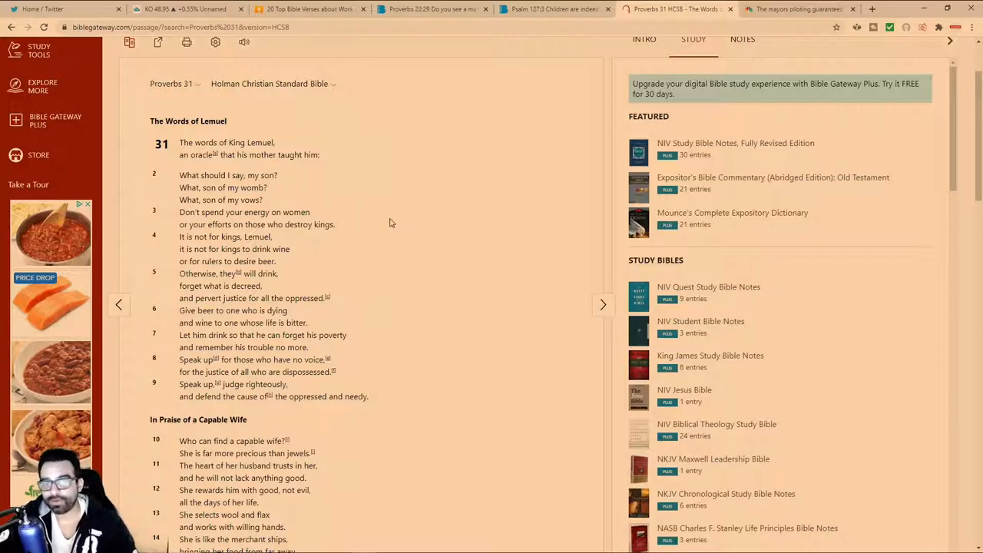
mouse_move(326, 193)
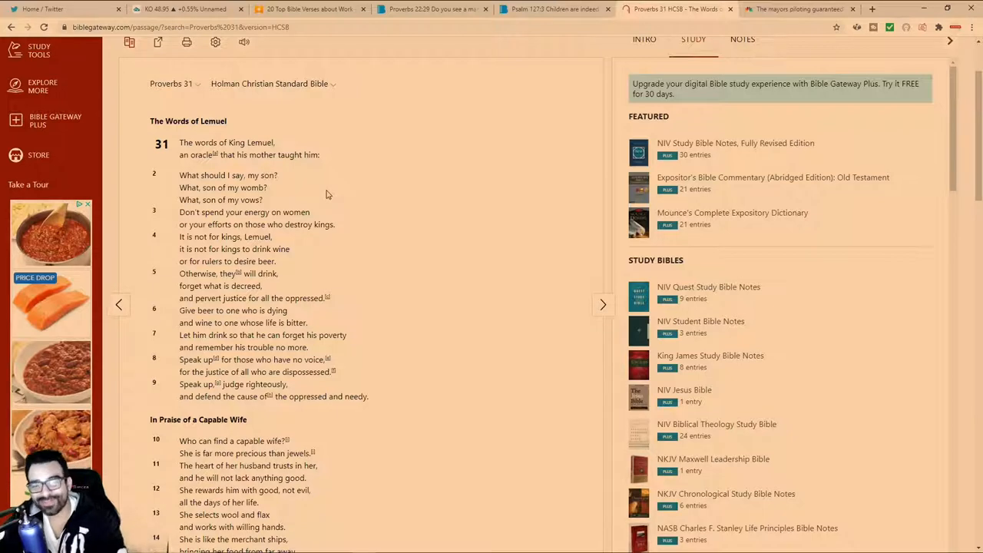
mouse_move(357, 246)
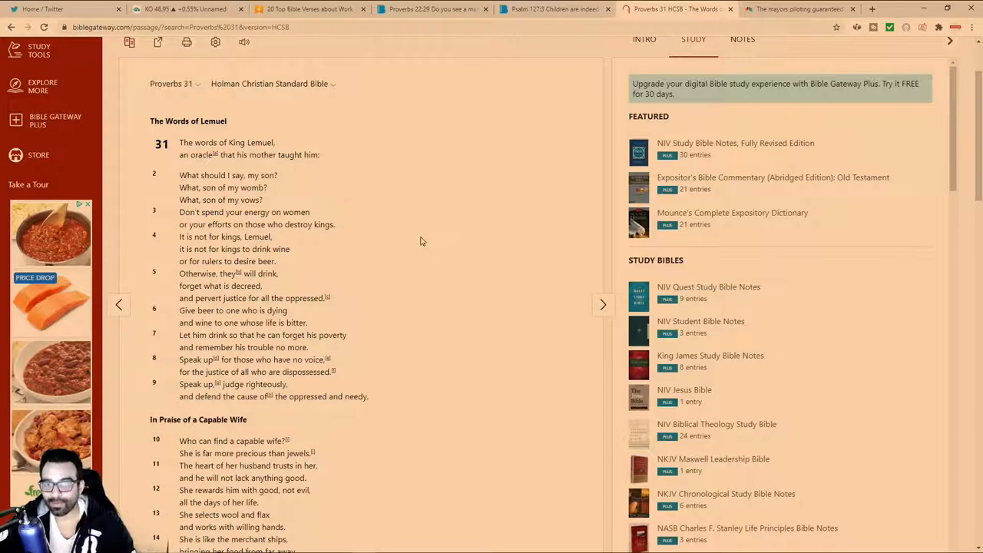
scroll(down, 3)
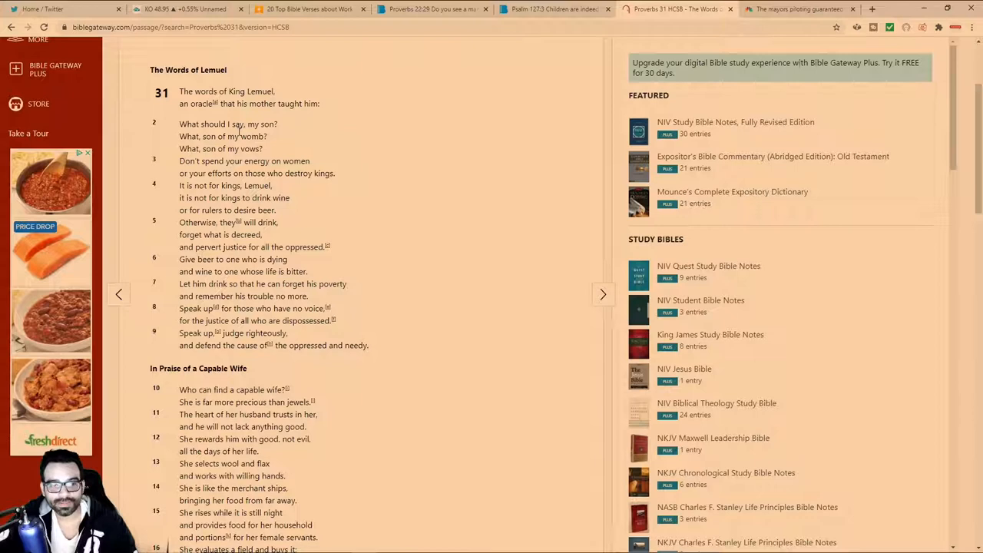
mouse_move(341, 168)
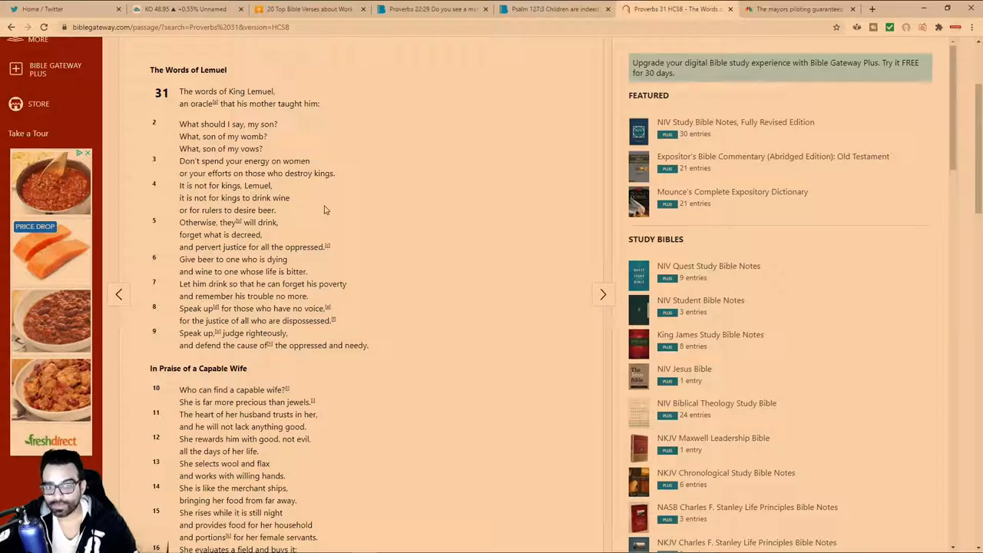
mouse_move(361, 194)
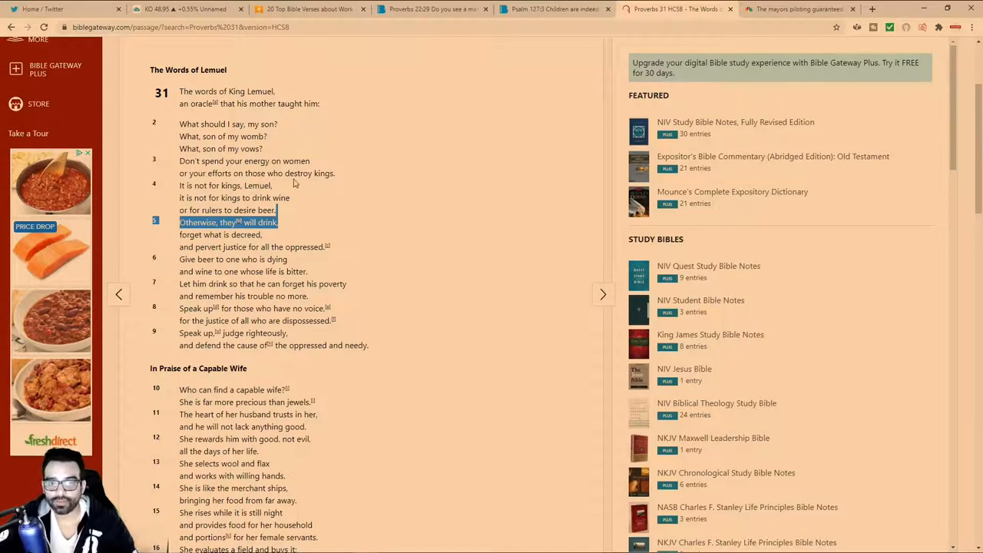
- Mark the phrase about spending energy on women and nearby lines, keeping no highlight color
click(461, 216)
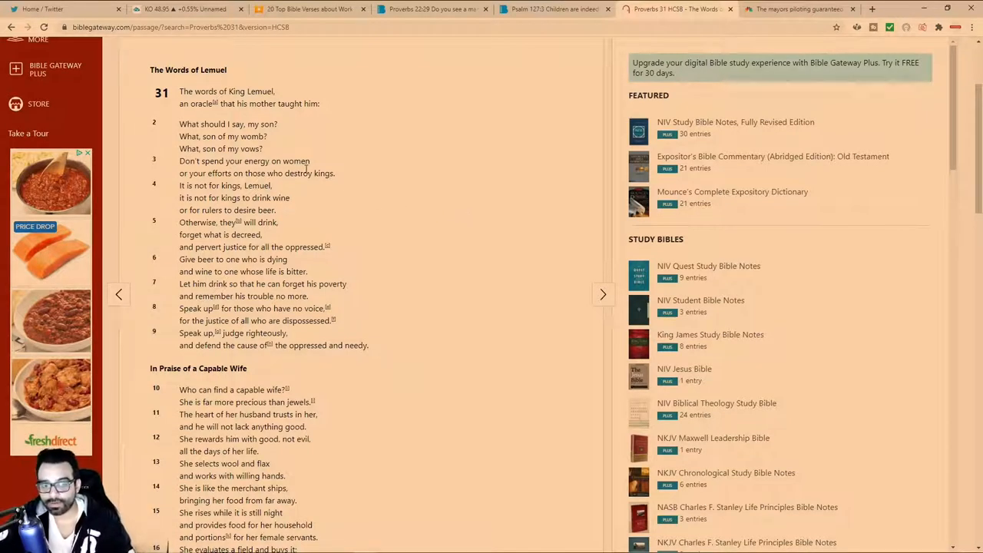
drag(203, 161, 299, 162)
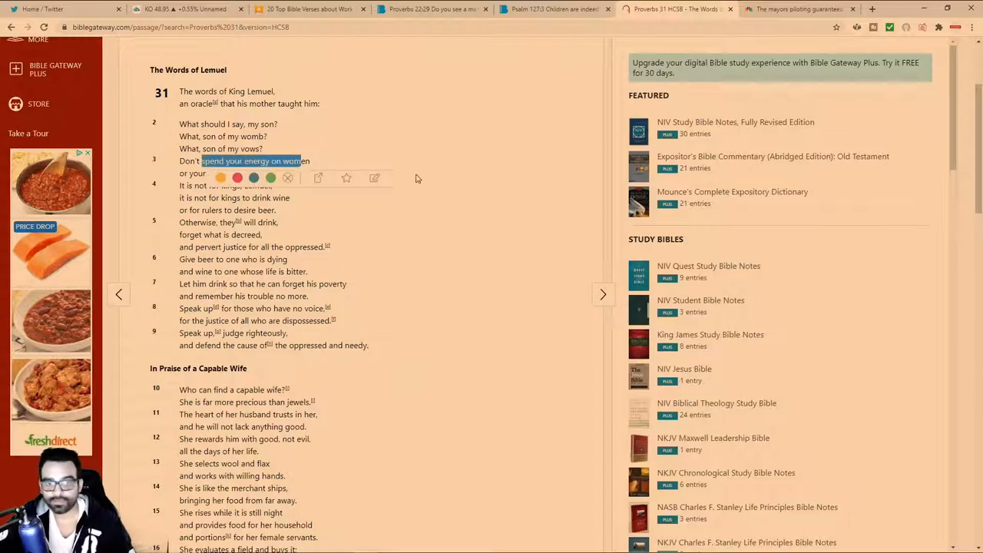
click(409, 277)
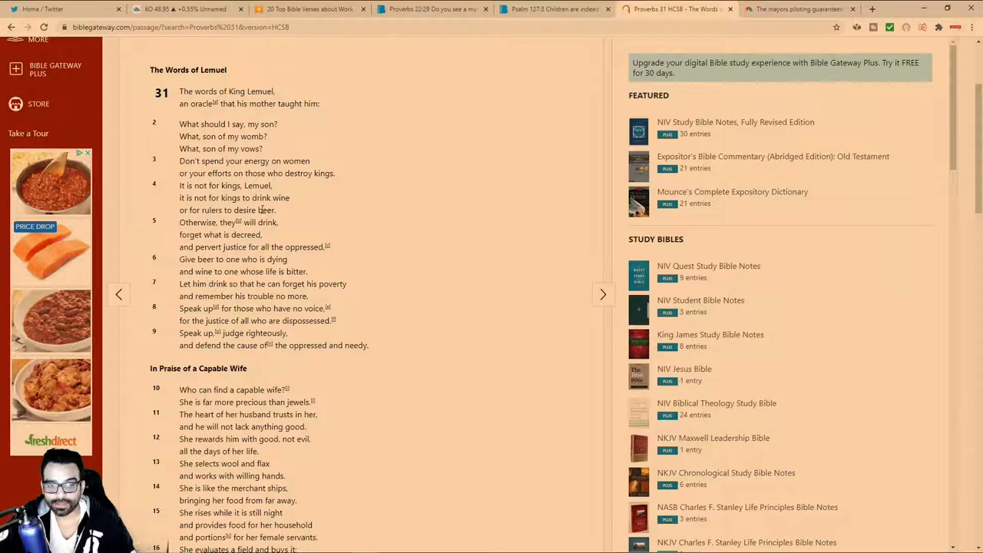
mouse_move(321, 230)
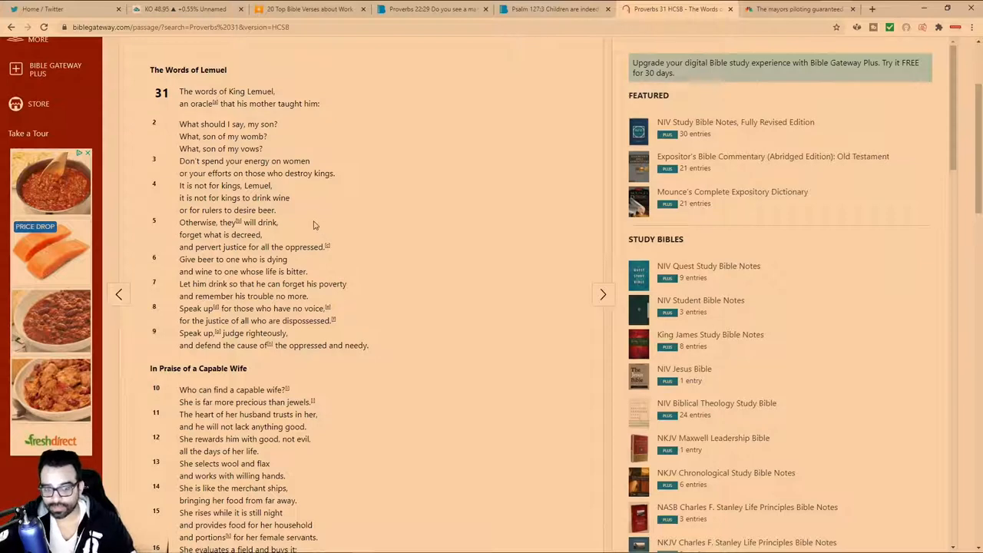
mouse_move(298, 231)
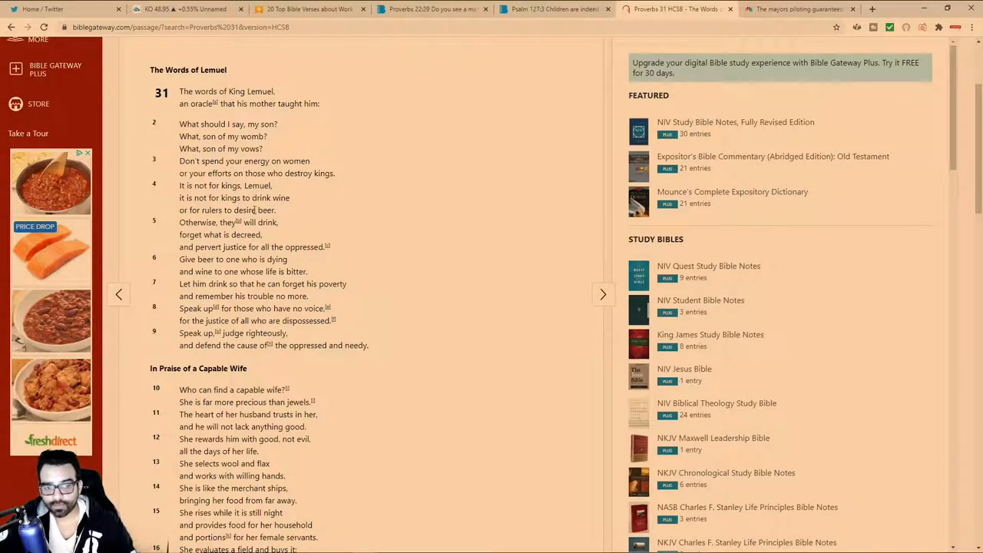
drag(180, 197, 291, 196)
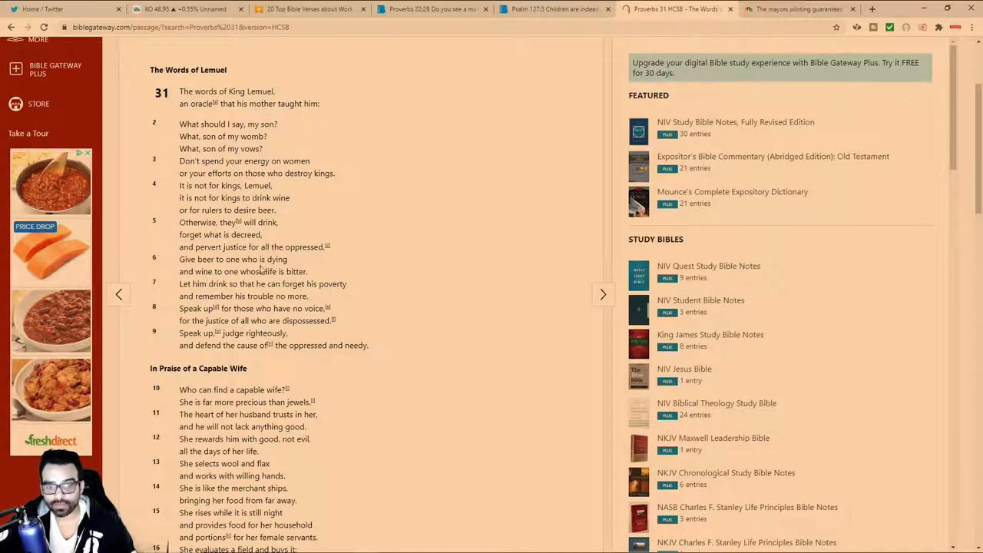
drag(224, 246, 315, 245)
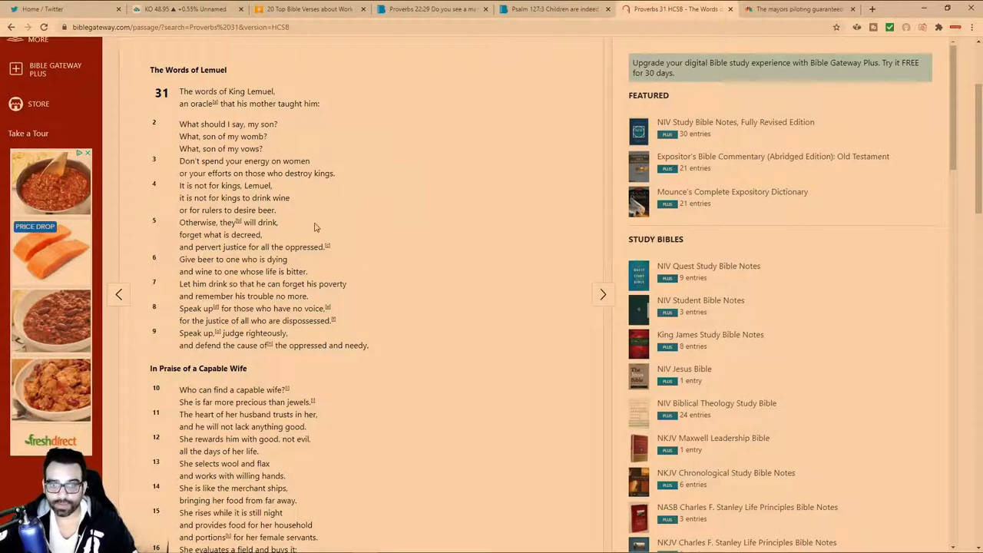
mouse_move(453, 264)
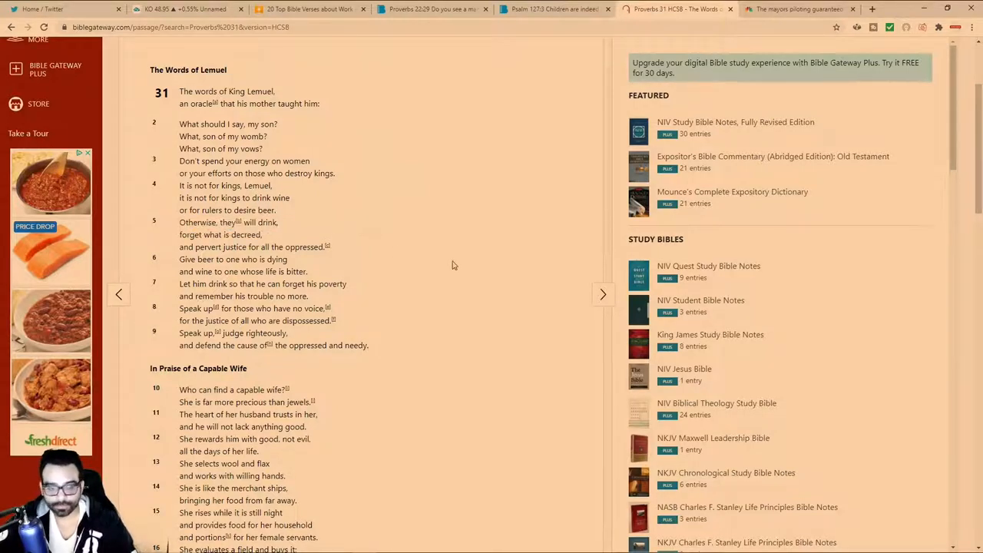
mouse_move(291, 221)
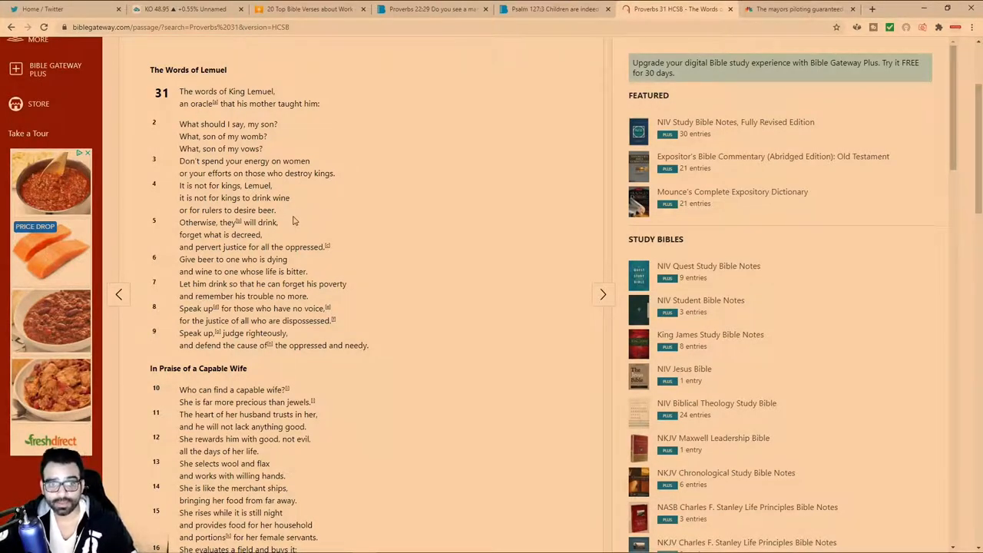
- Pick out 'needy' in verse 9 without a color and read on into the Capable Wife verses
double_click(236, 93)
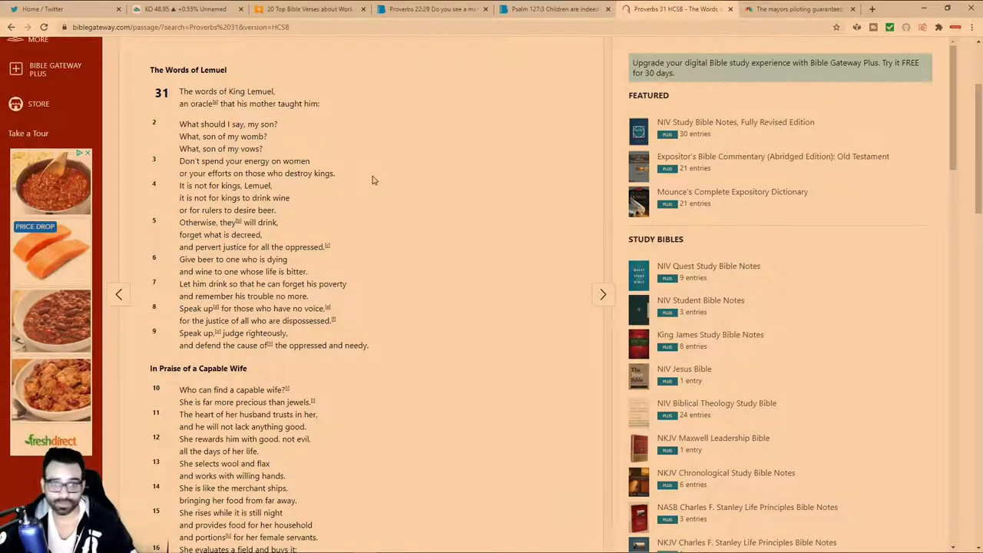
double_click(237, 92)
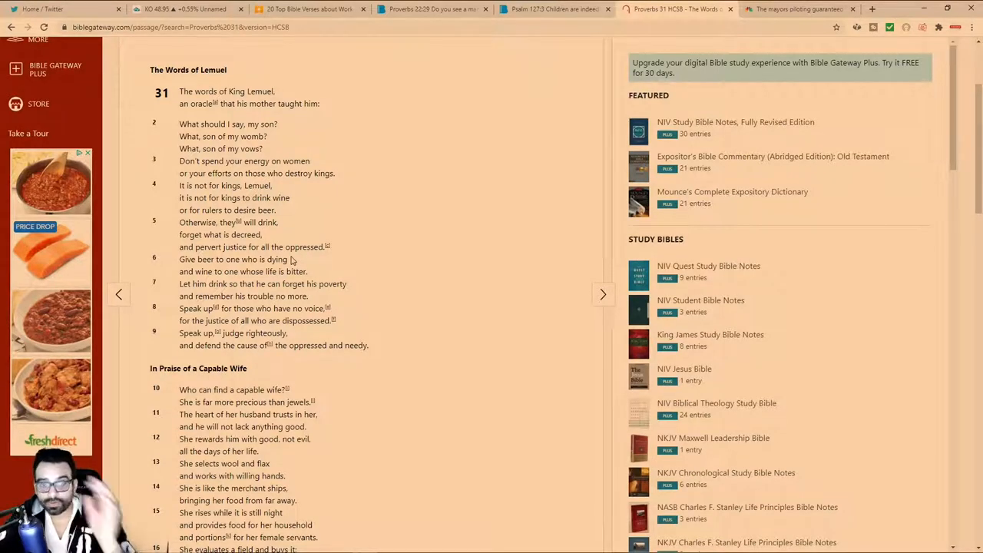
mouse_move(278, 129)
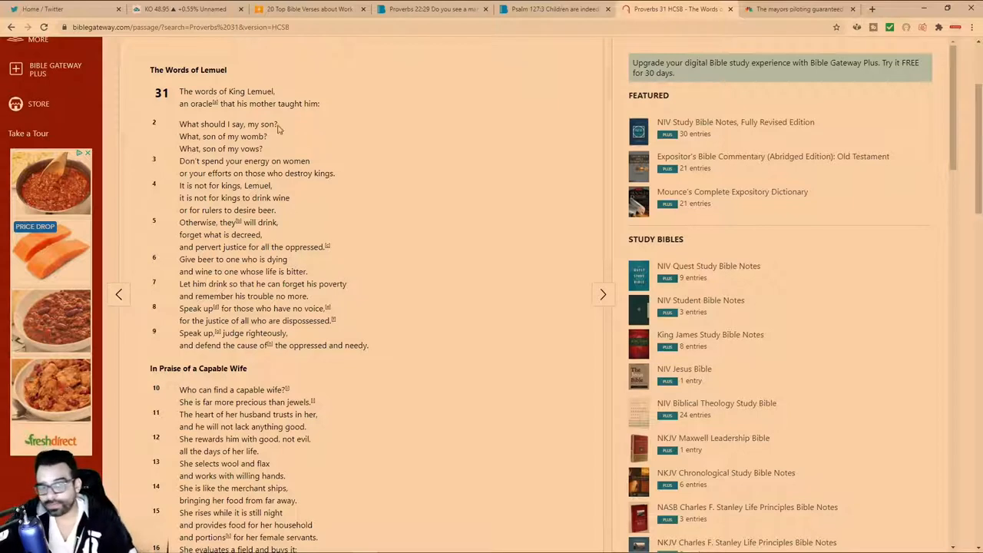
mouse_move(373, 187)
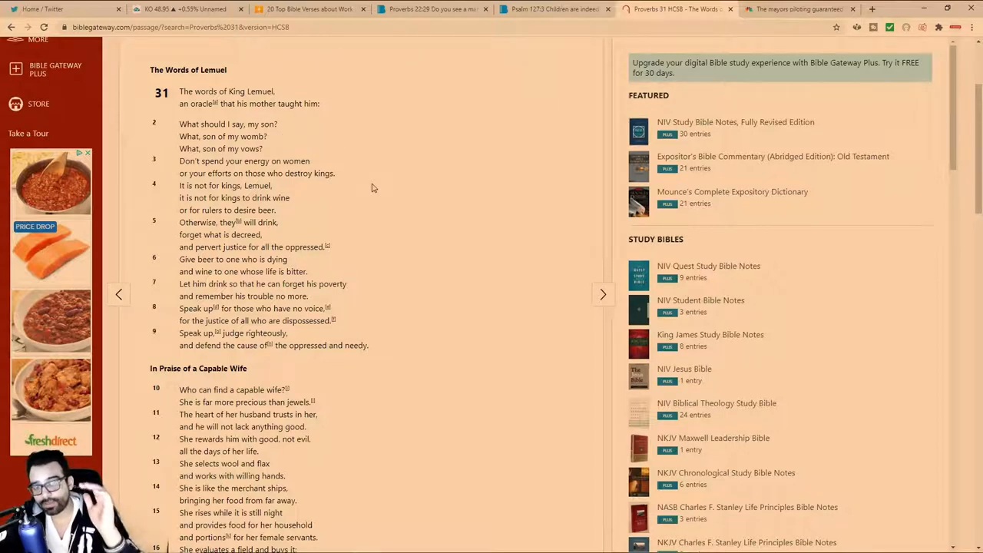
mouse_move(308, 272)
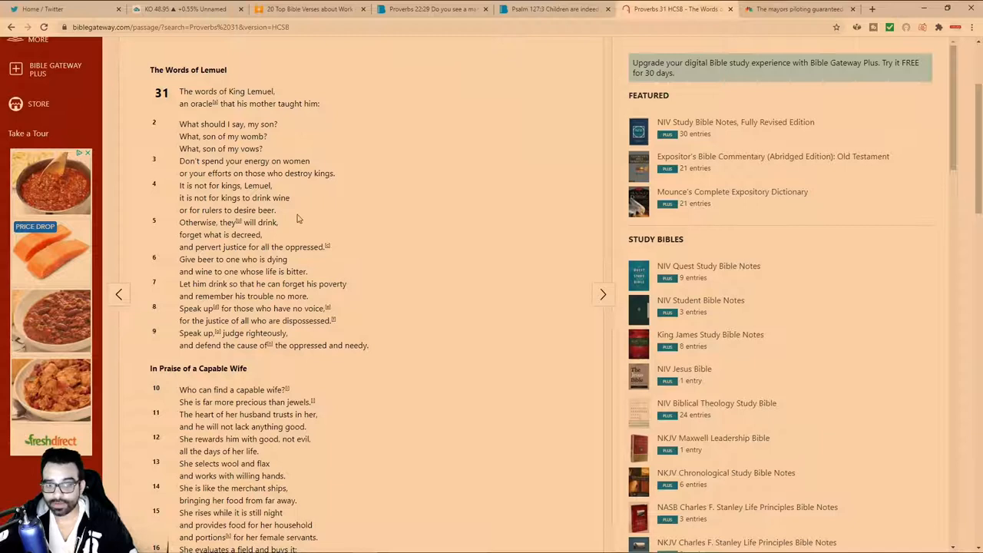
mouse_move(260, 294)
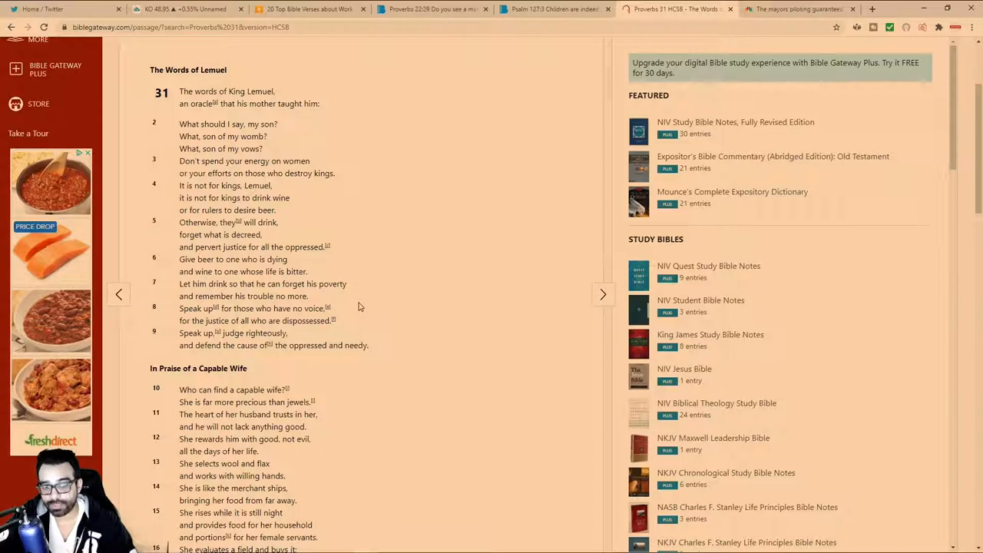
mouse_move(362, 307)
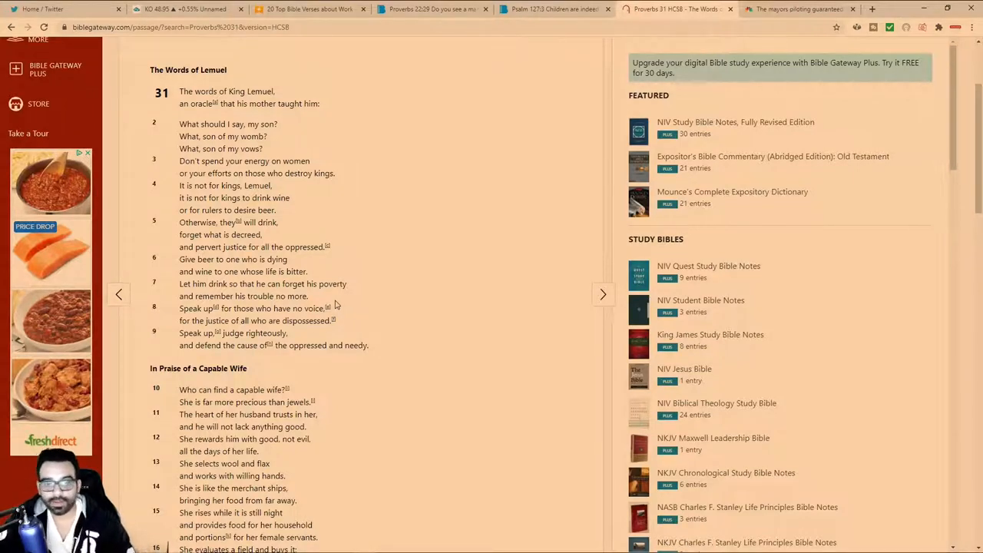
mouse_move(322, 301)
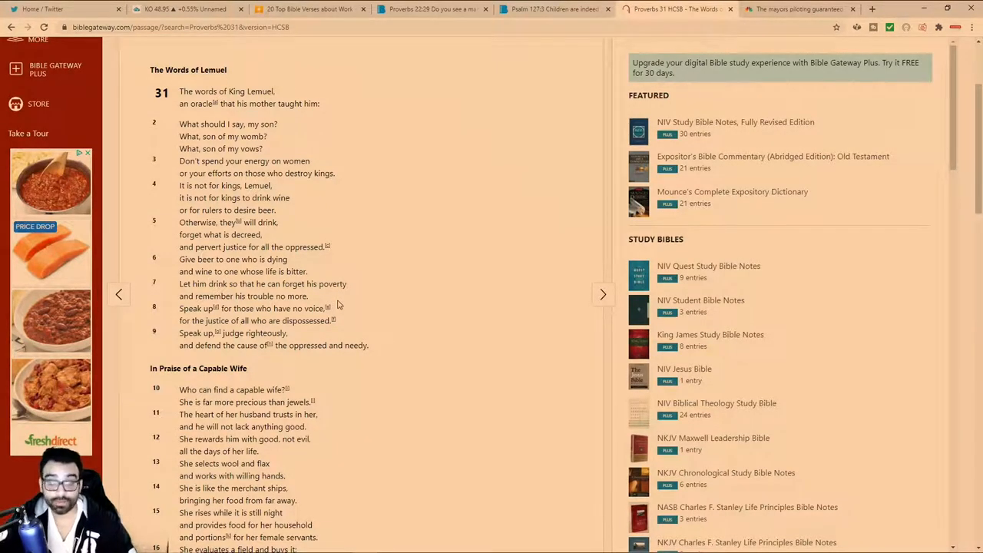
mouse_move(310, 301)
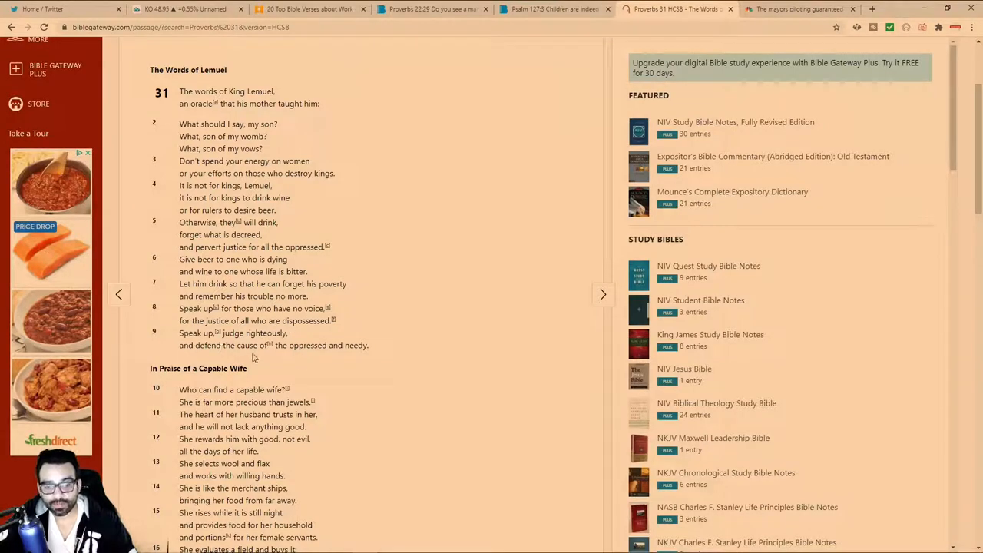
double_click(353, 344)
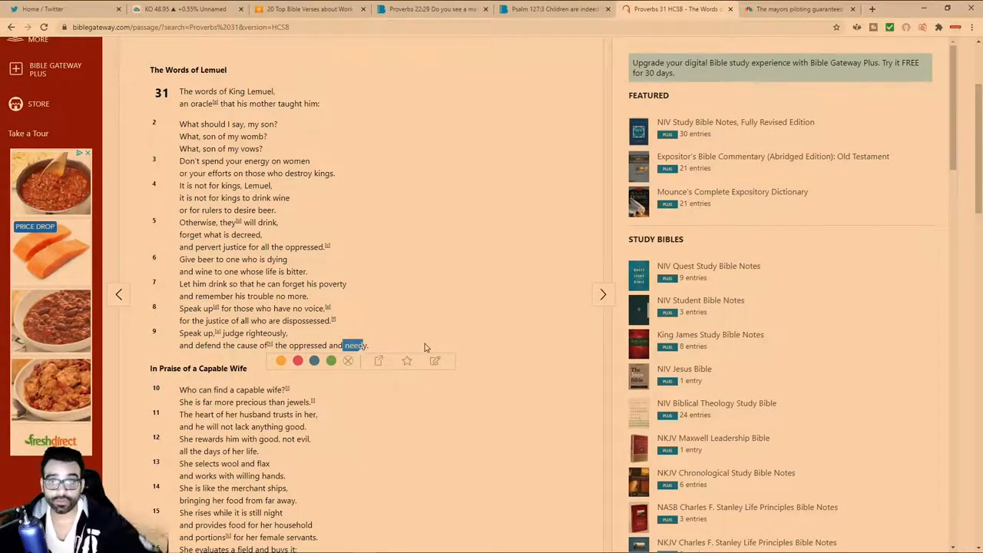
mouse_move(434, 332)
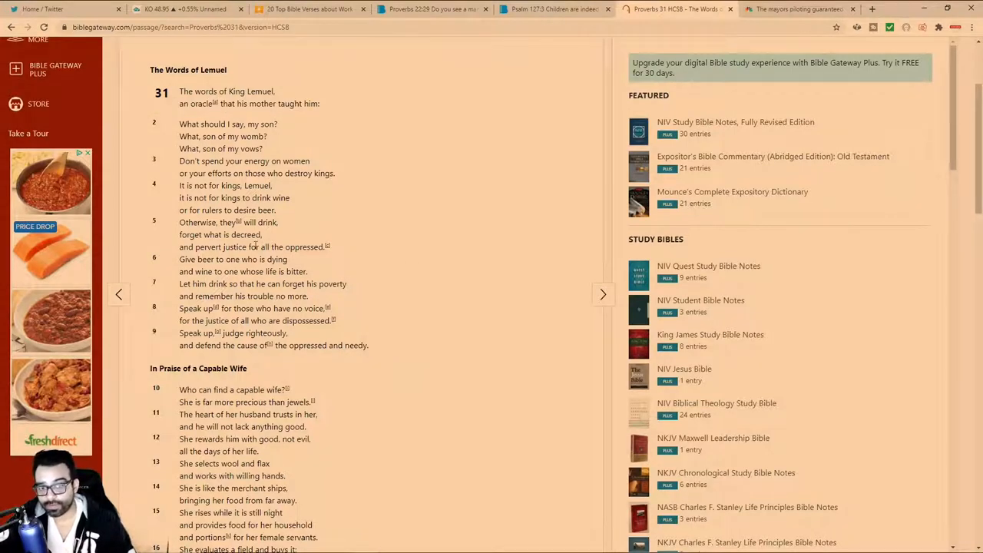
mouse_move(443, 313)
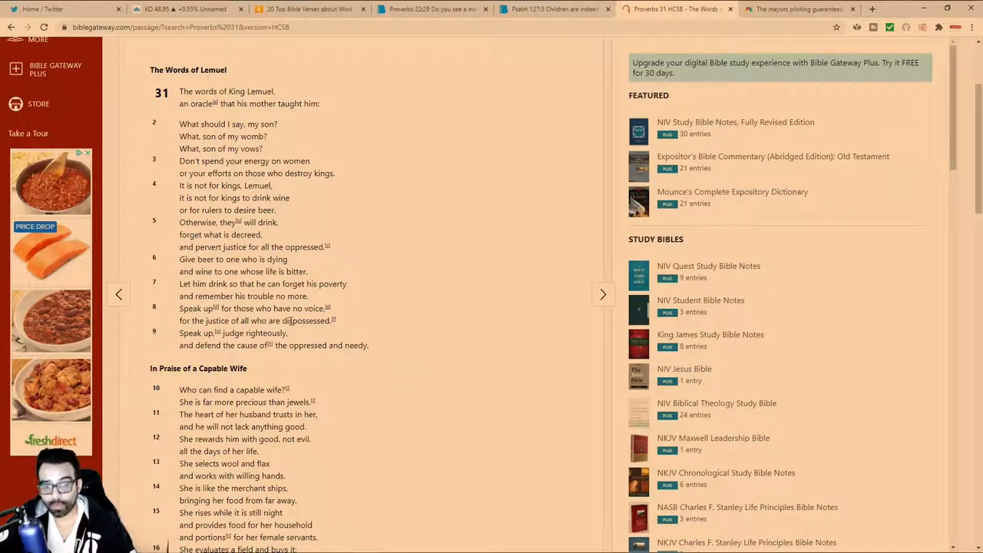
mouse_move(398, 352)
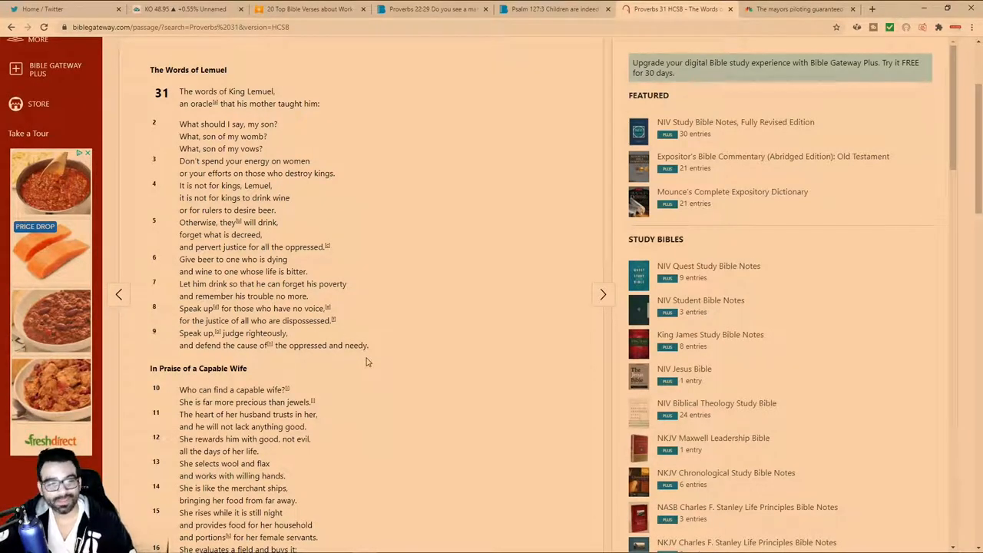
mouse_move(375, 396)
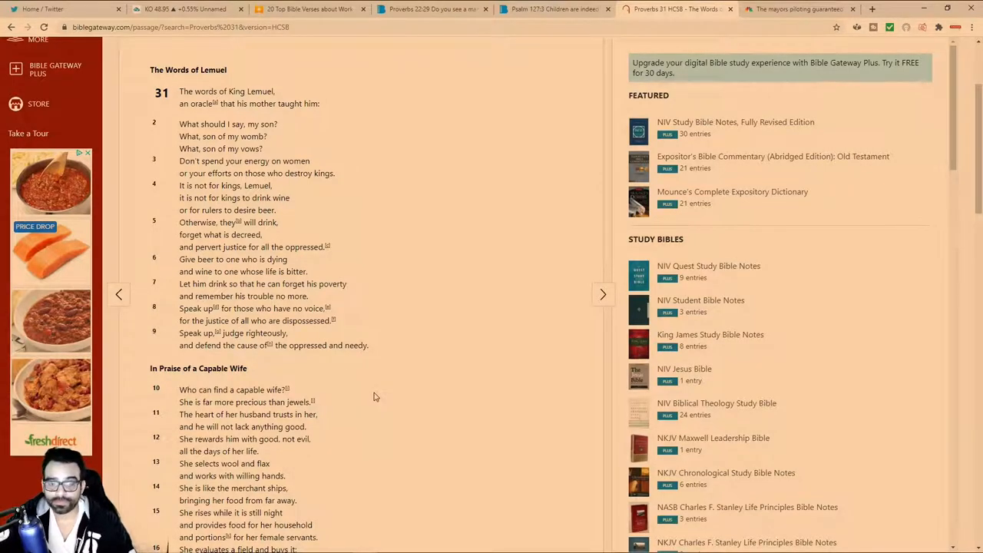
mouse_move(378, 364)
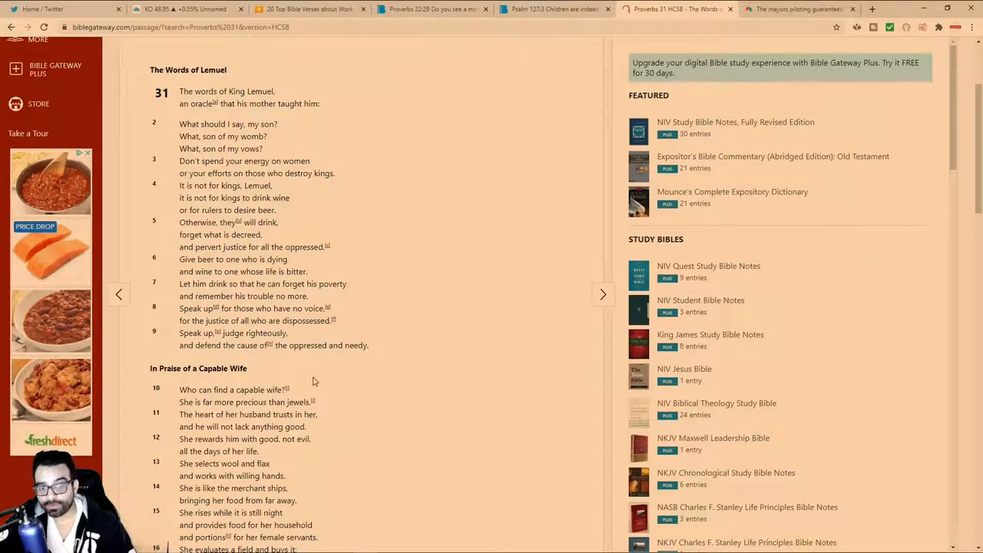
mouse_move(313, 391)
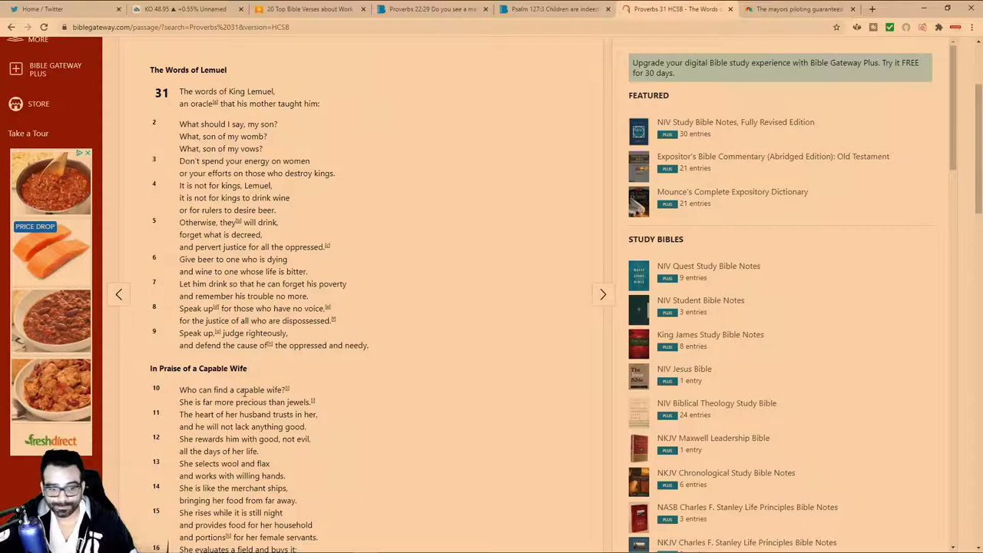
scroll(down, 3)
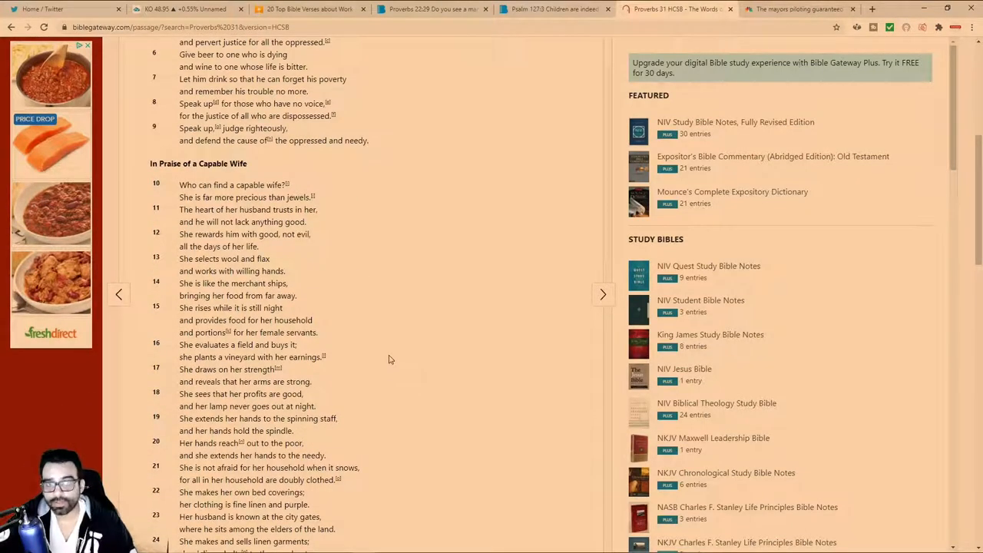
mouse_move(392, 321)
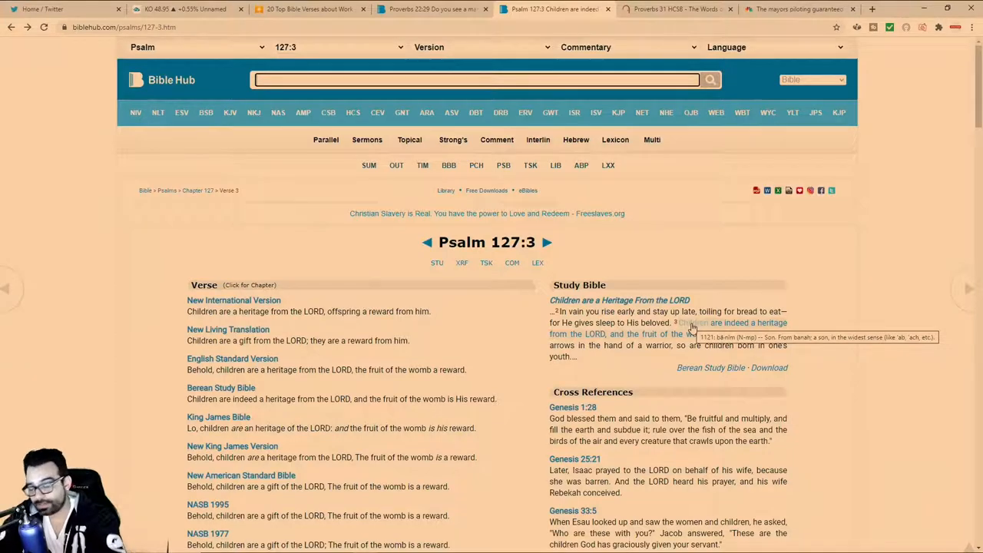
- View the Strong's Hebrew 1121 entry for 'ben' (children) and return to Psalm 127:3
click(707, 338)
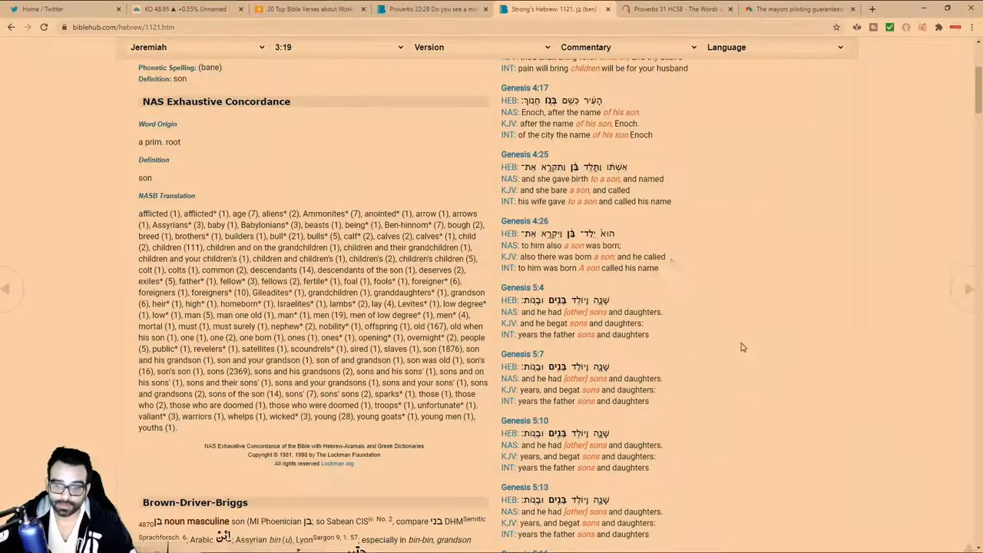
mouse_move(519, 94)
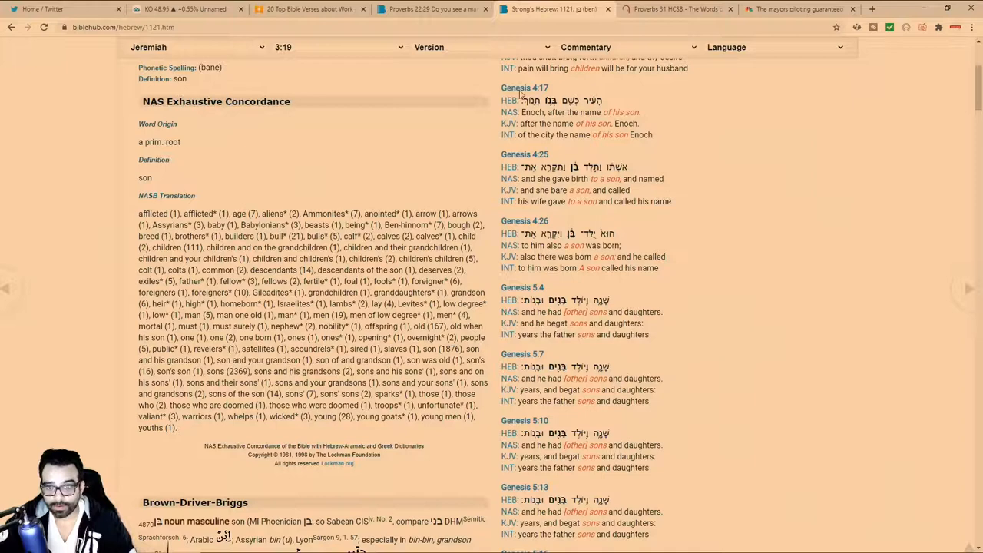
mouse_move(605, 310)
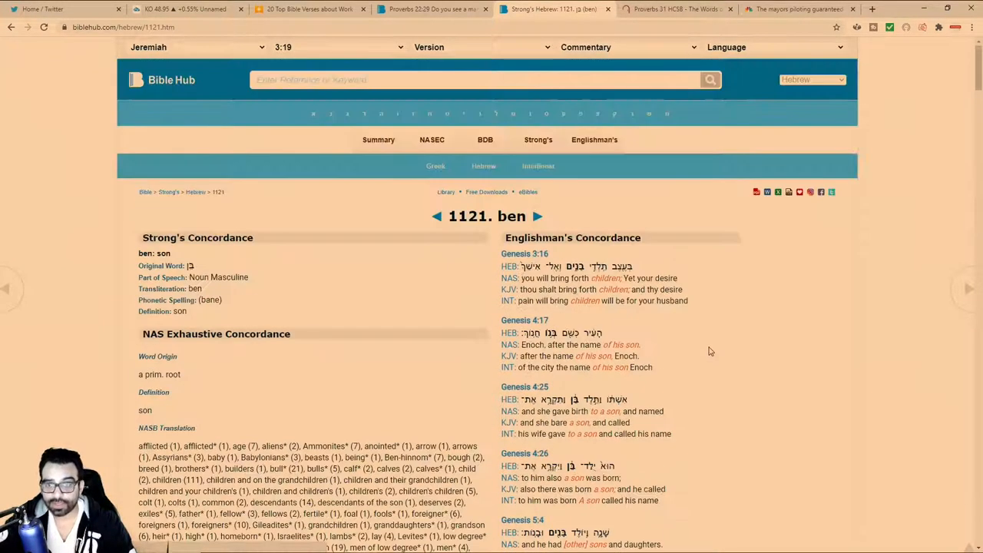
click(479, 80)
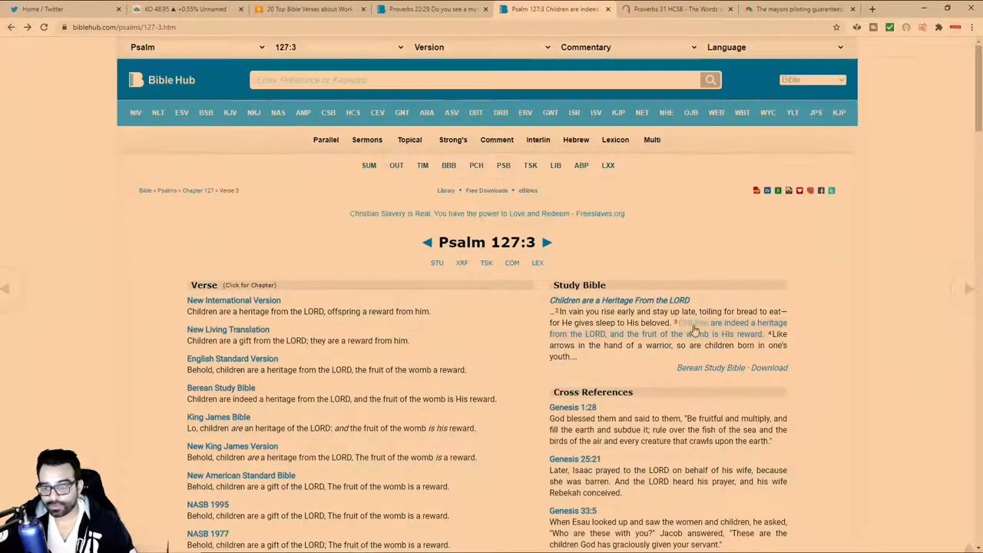
mouse_move(691, 326)
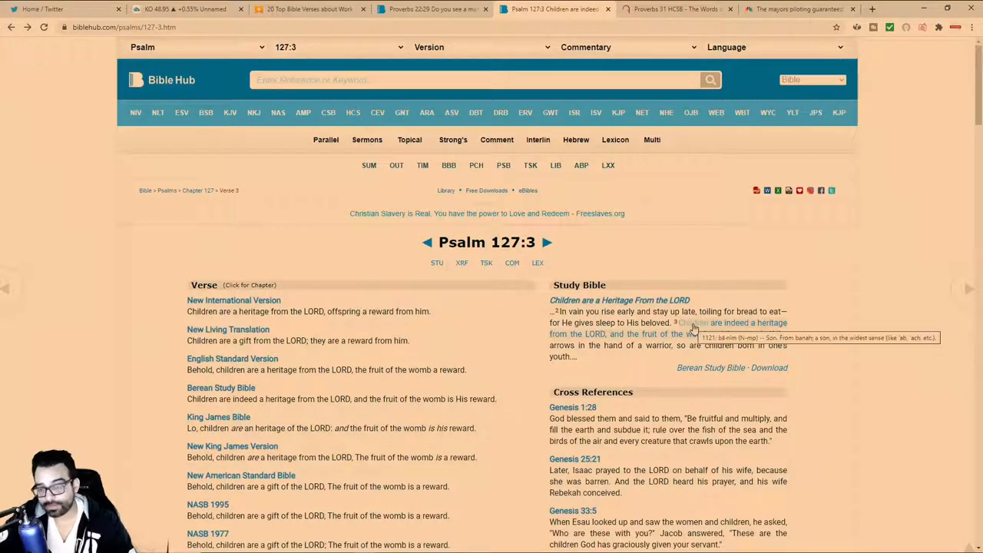
mouse_move(796, 325)
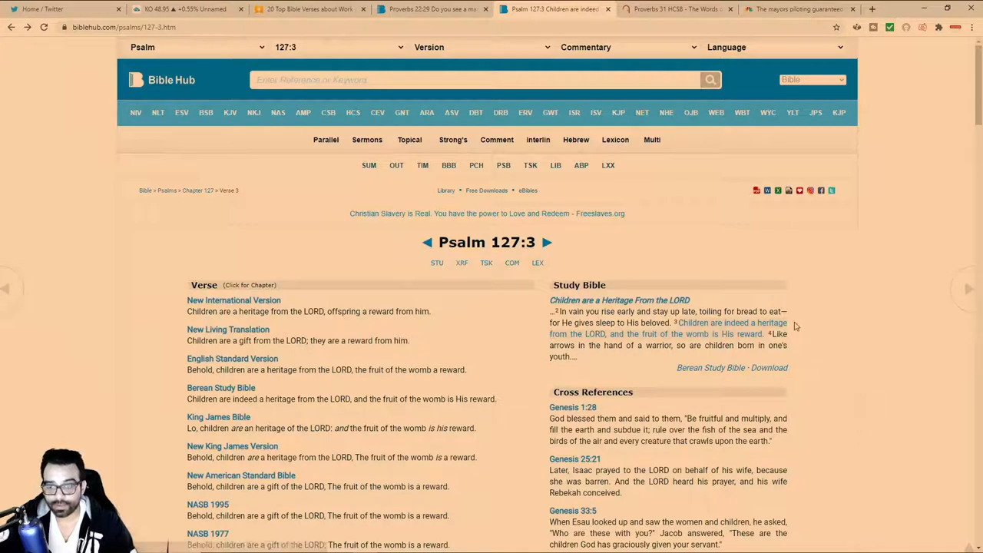
mouse_move(591, 333)
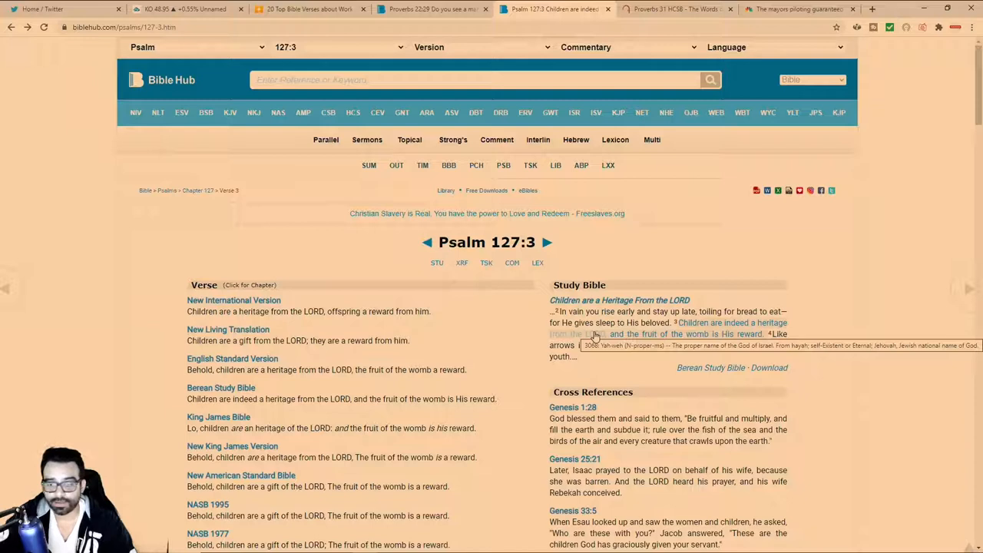
mouse_move(632, 354)
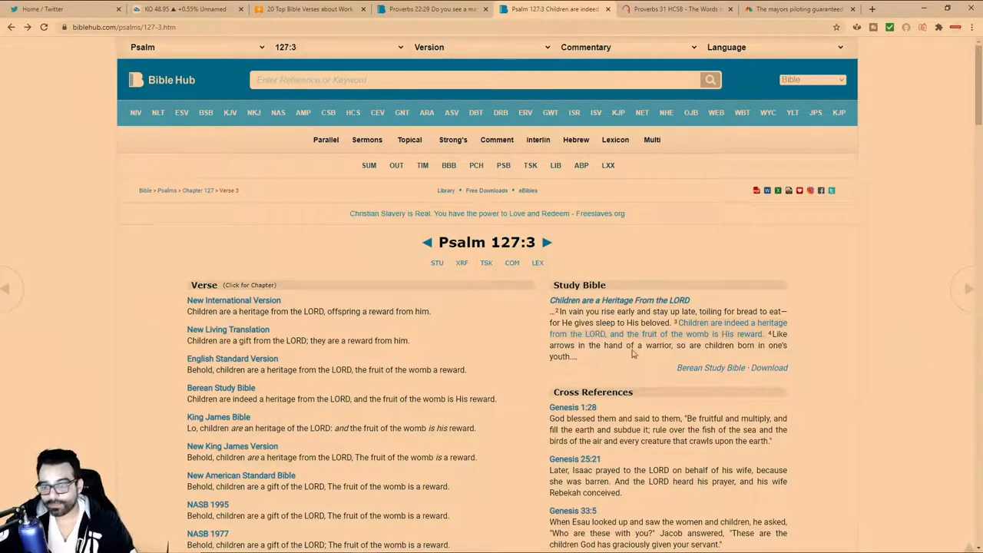
mouse_move(817, 369)
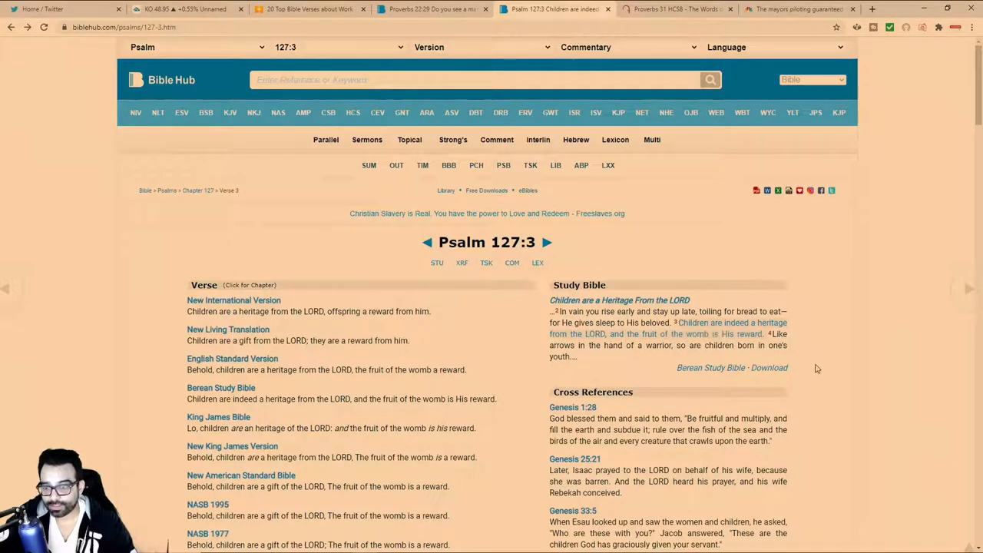
mouse_move(845, 406)
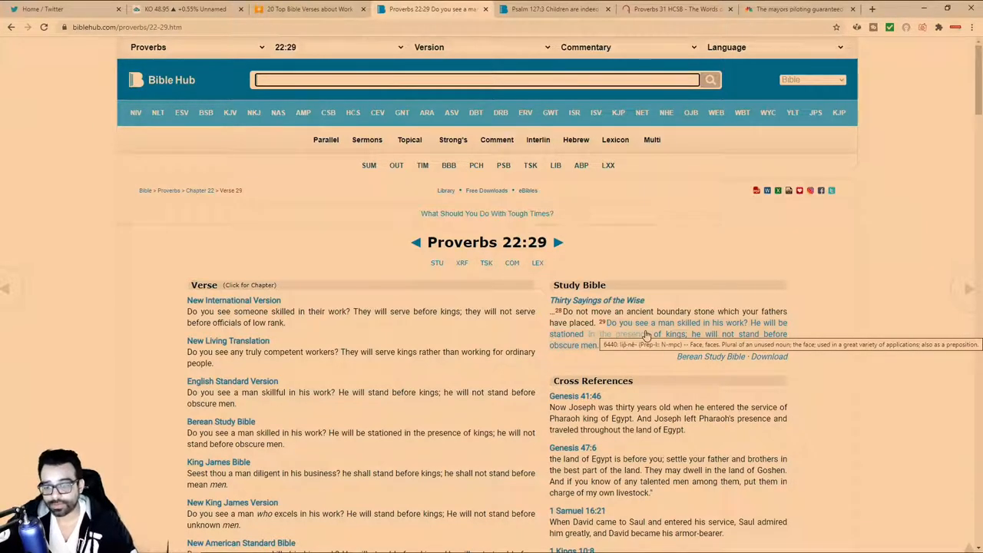
mouse_move(807, 453)
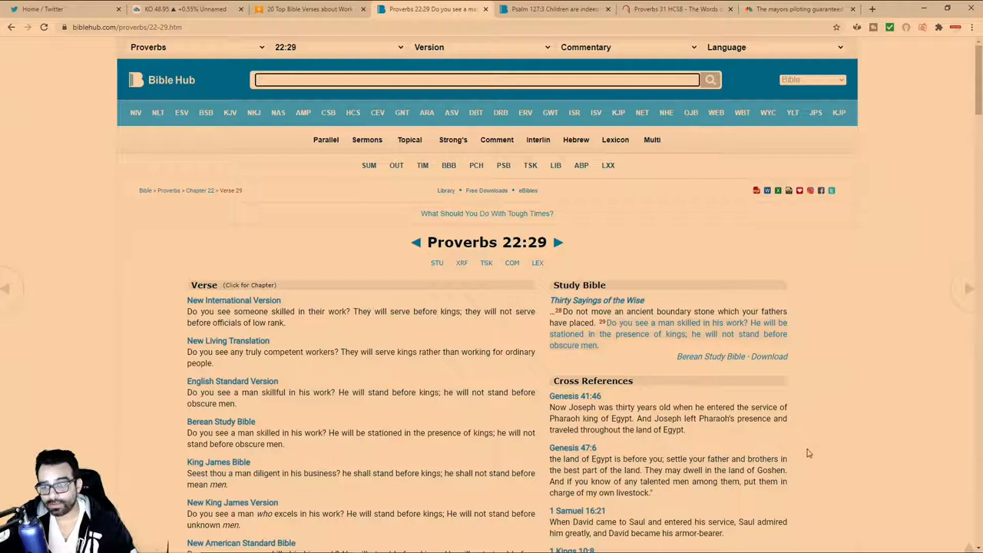
mouse_move(818, 378)
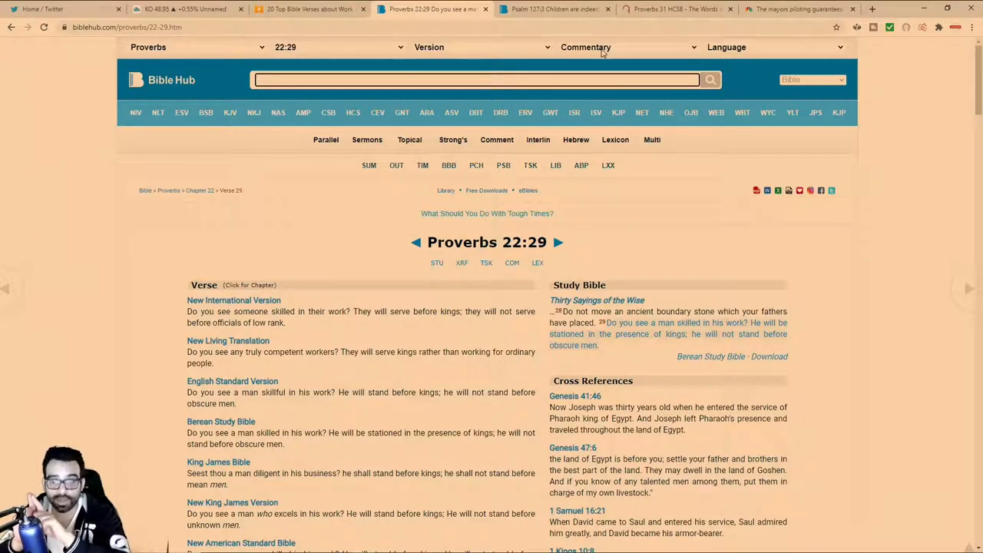
- Bring the Bible Hub Psalm 127:3 page back up after reading Proverbs 22:29's translations
click(553, 9)
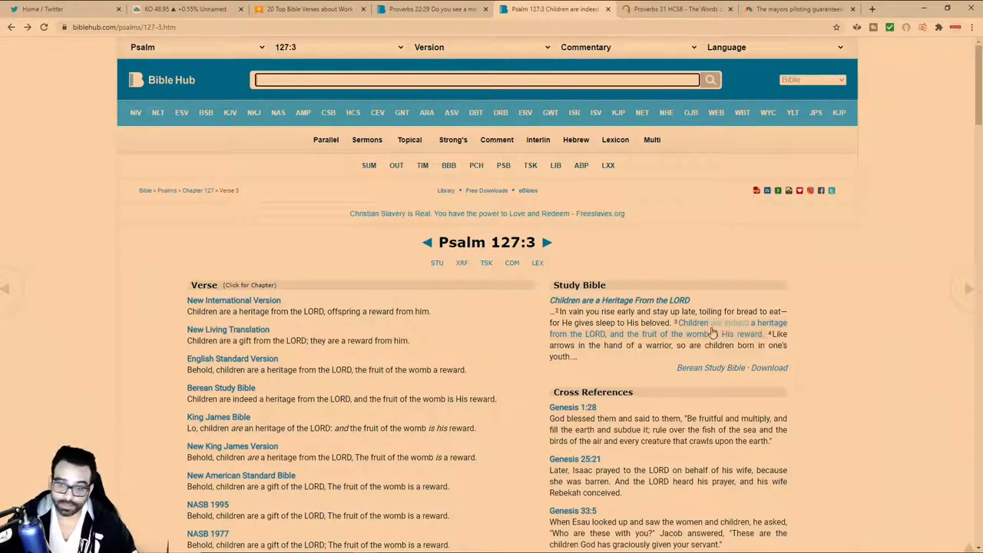
mouse_move(698, 333)
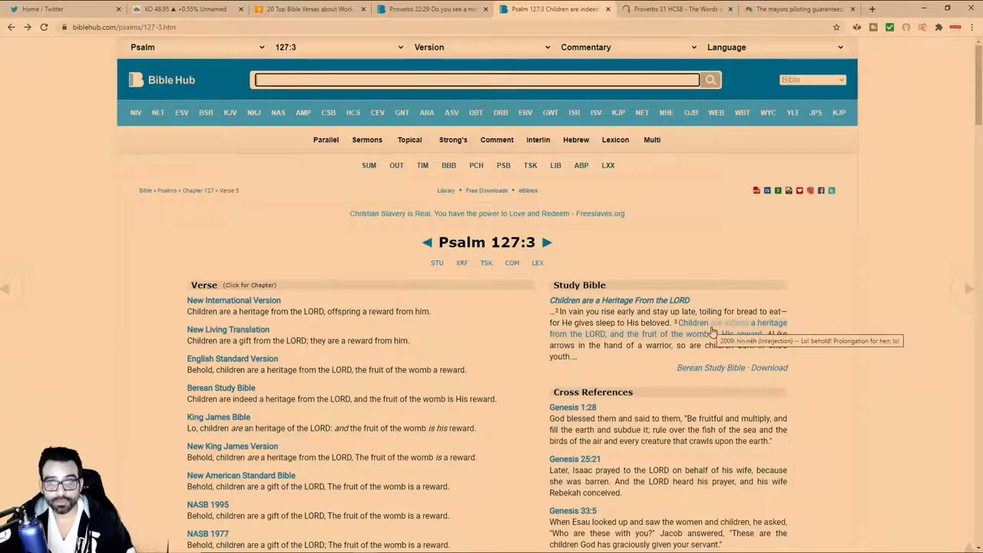
mouse_move(728, 192)
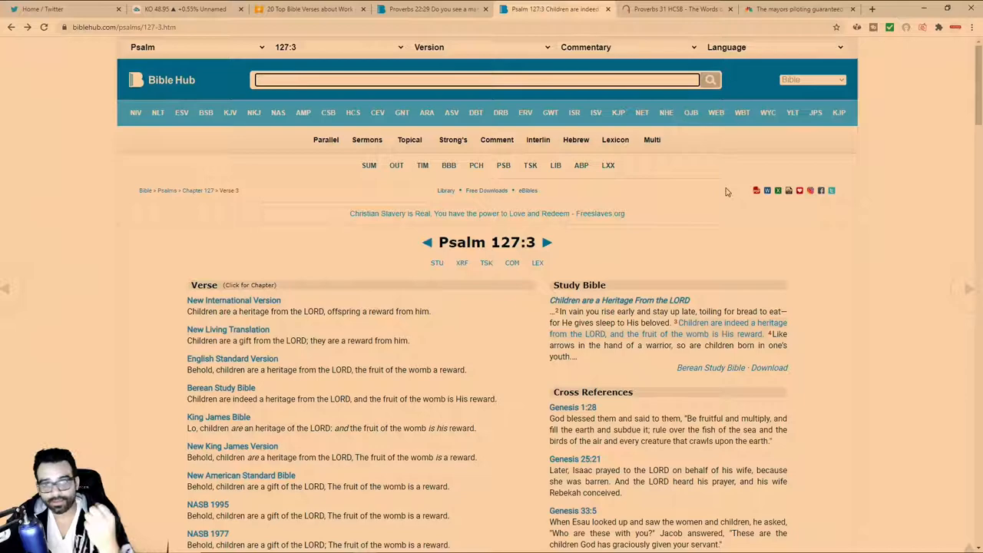
click(676, 9)
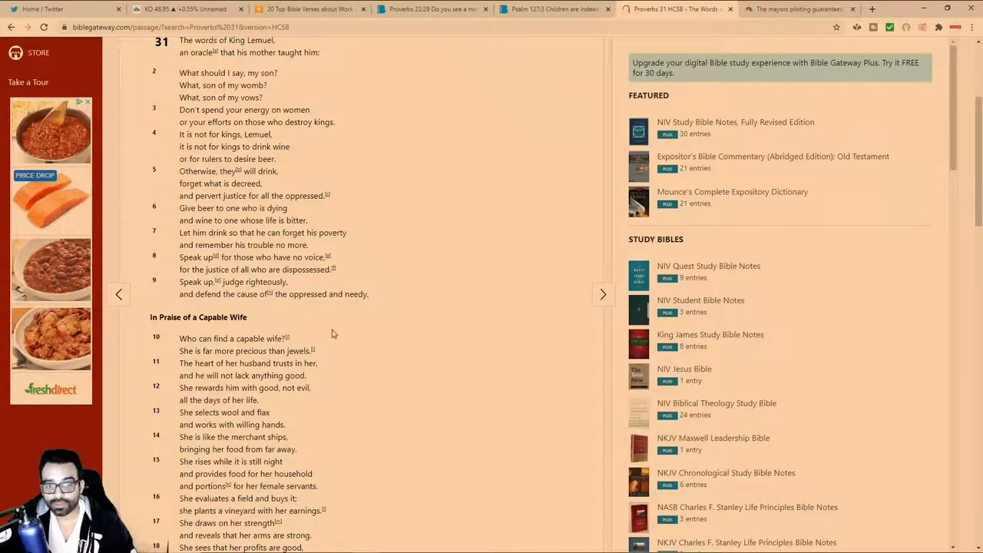
mouse_move(247, 304)
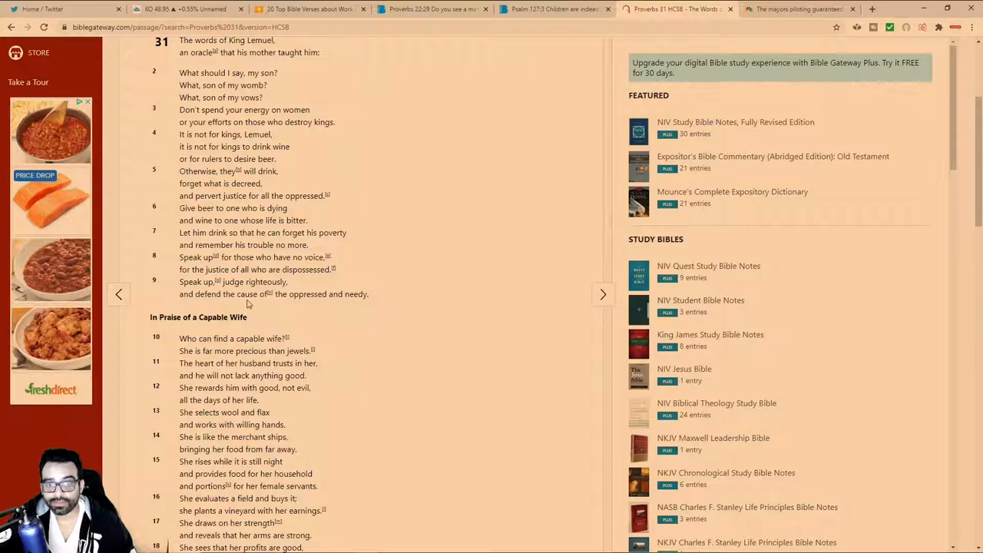
mouse_move(387, 332)
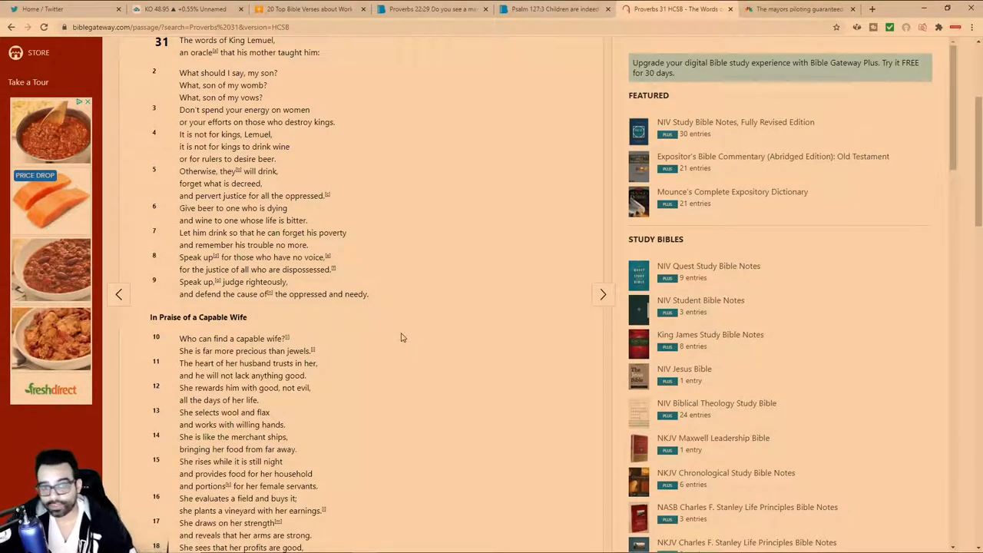
- Pick out 'jewels' in verse 10 of Proverbs 31, then show Bible Hub's Proverbs 22:29 page
scroll(down, 3)
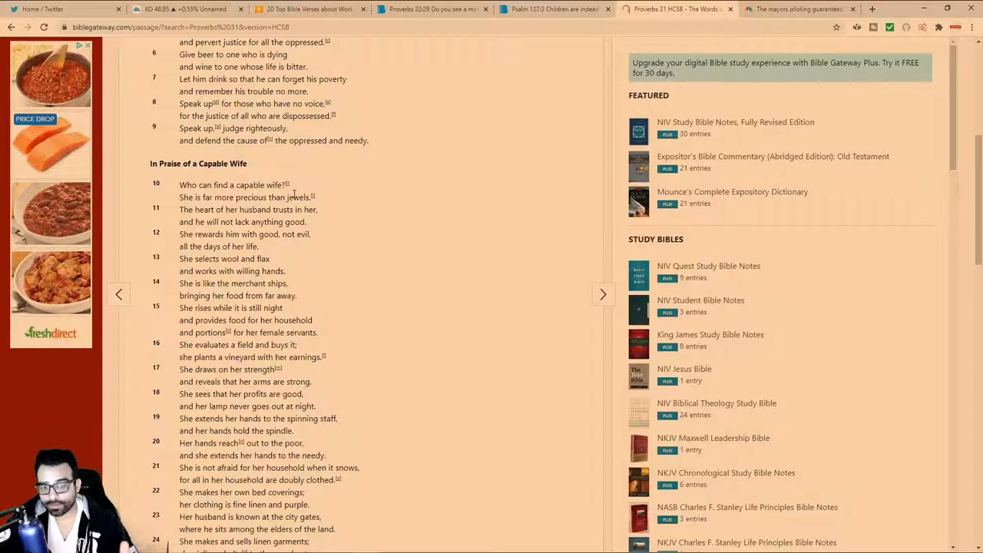
double_click(298, 196)
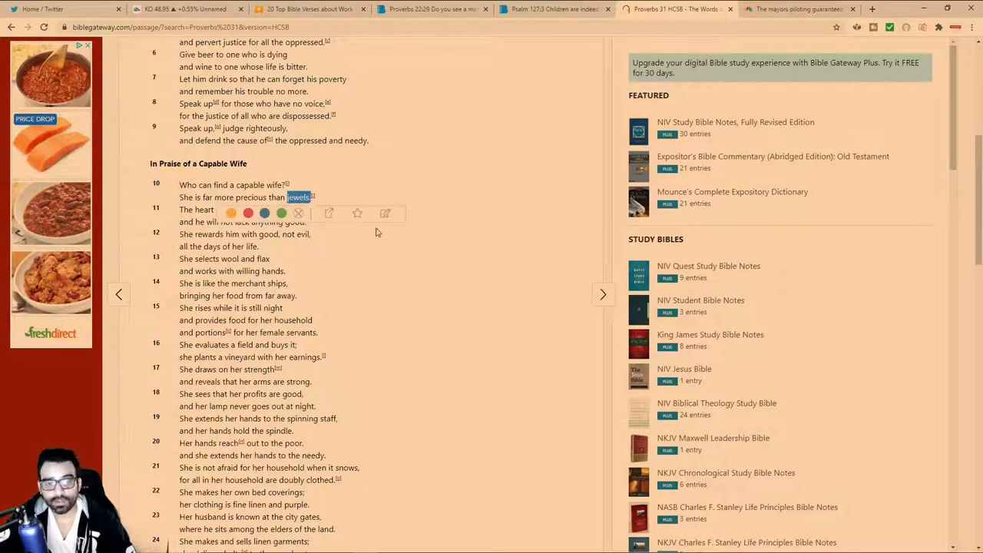
mouse_move(402, 330)
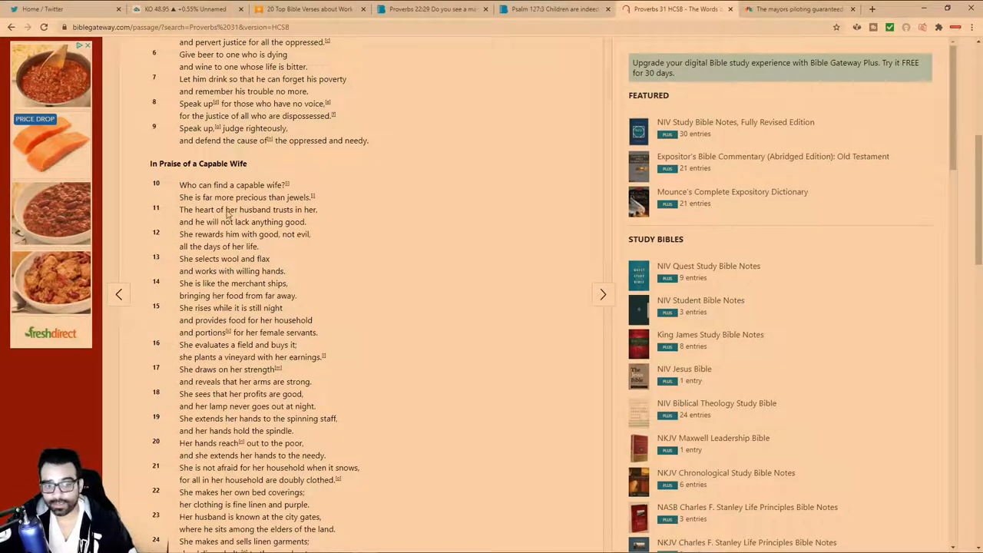
click(433, 10)
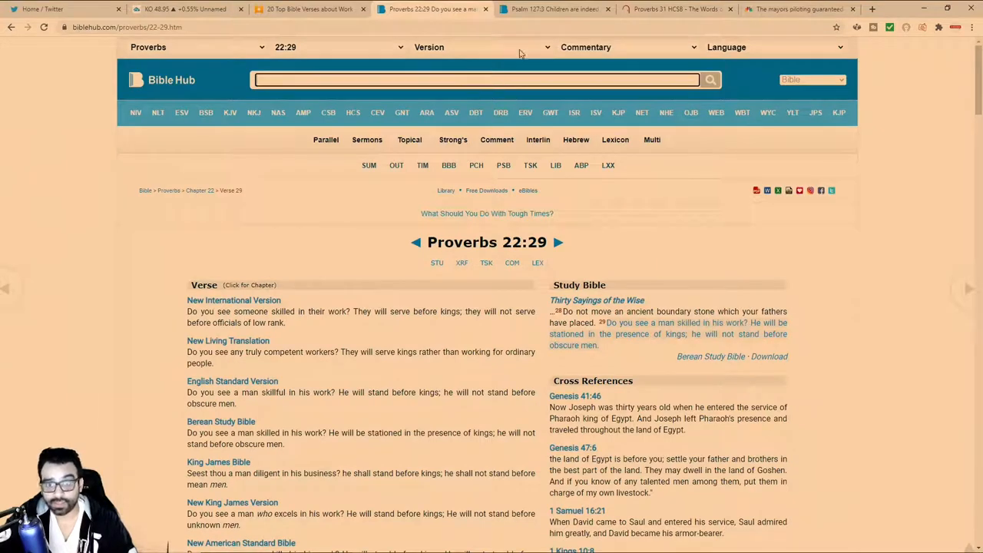
- Return to BibleGateway's Proverbs 31 (HCSB) Capable Wife verses from Proverbs 22:29
click(676, 10)
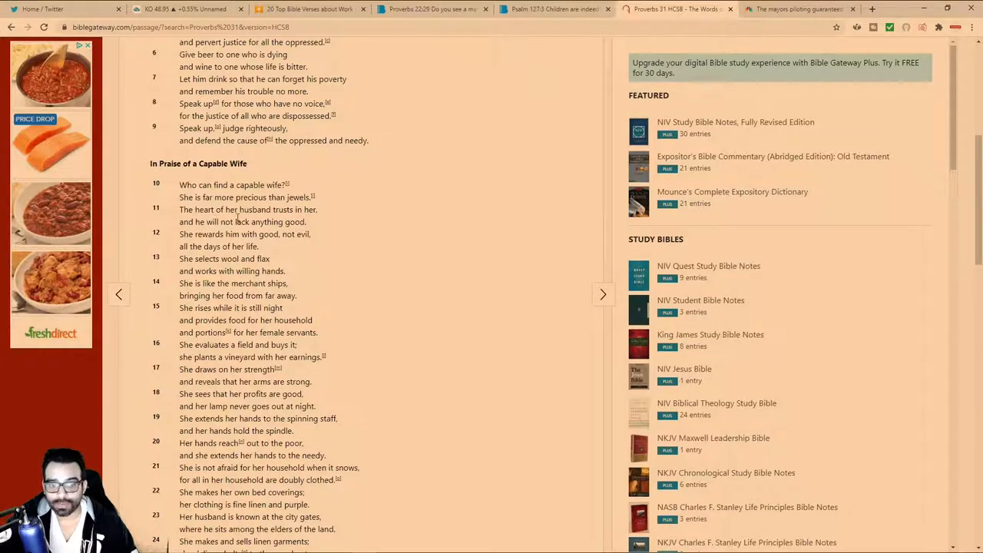
mouse_move(330, 237)
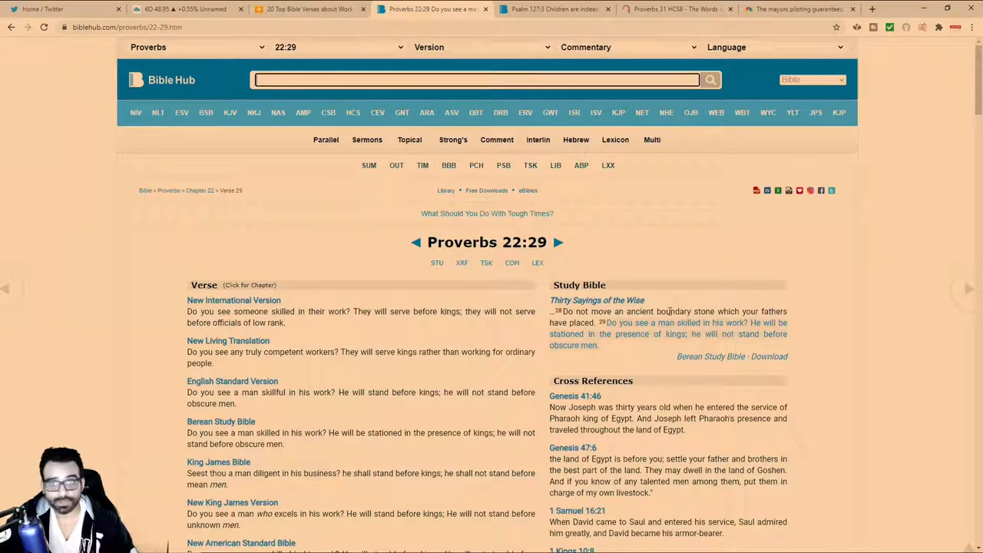
mouse_move(670, 289)
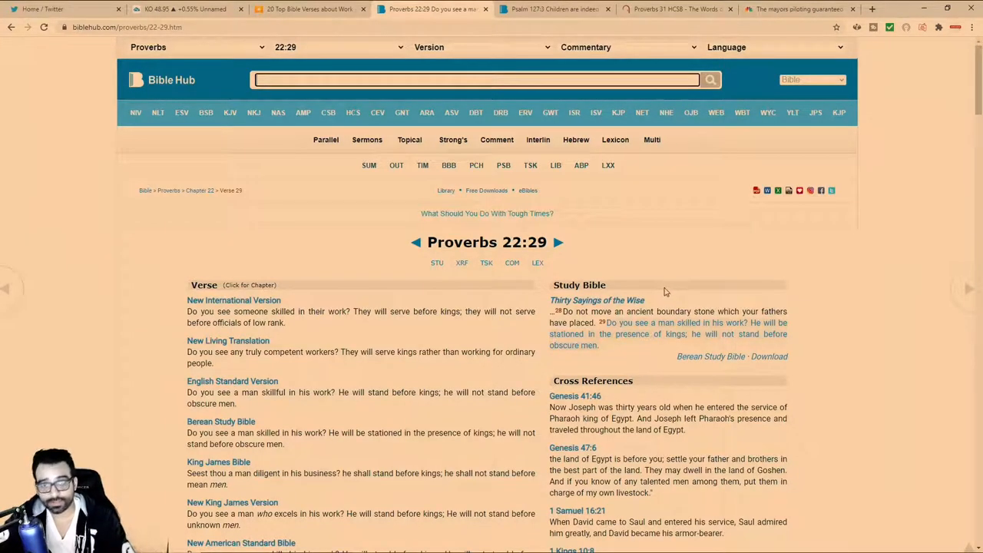
mouse_move(651, 279)
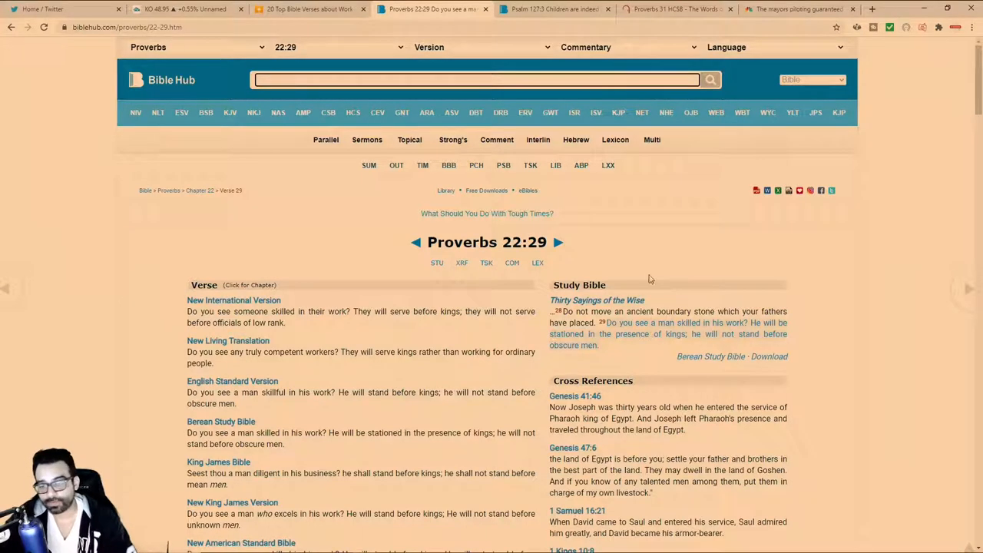
- Bring BibleGateway's Proverbs 31 (HCSB) back up, with part of verse 12 marked
click(676, 9)
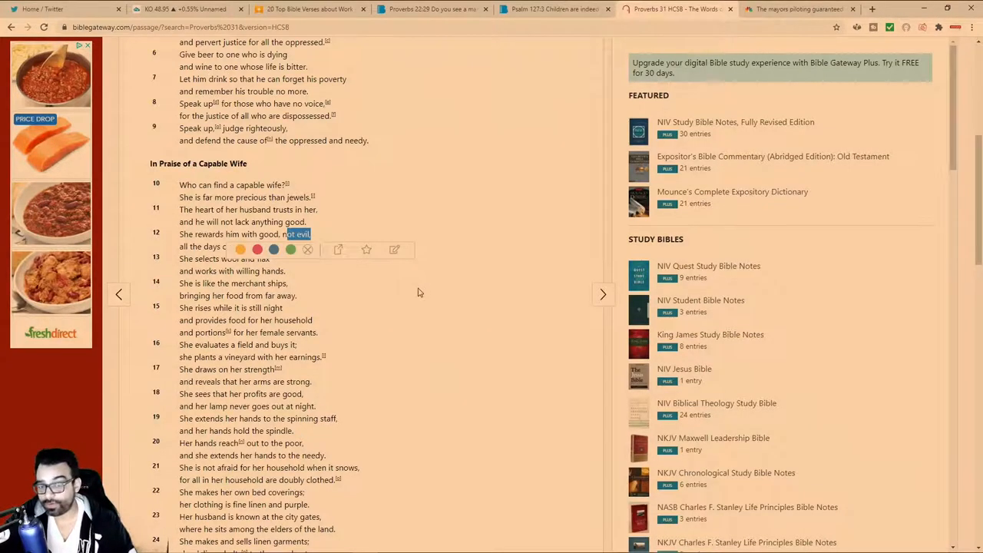
click(418, 292)
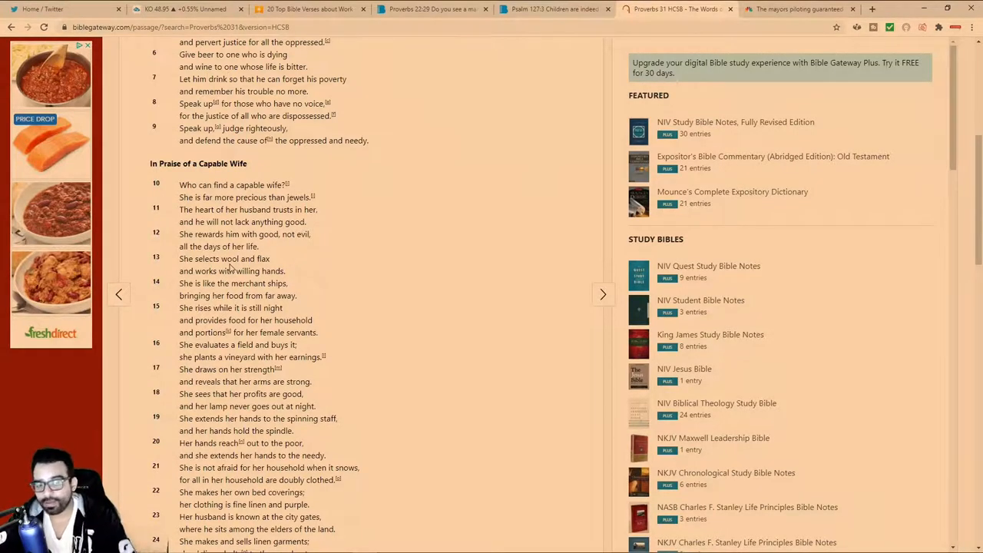
mouse_move(304, 265)
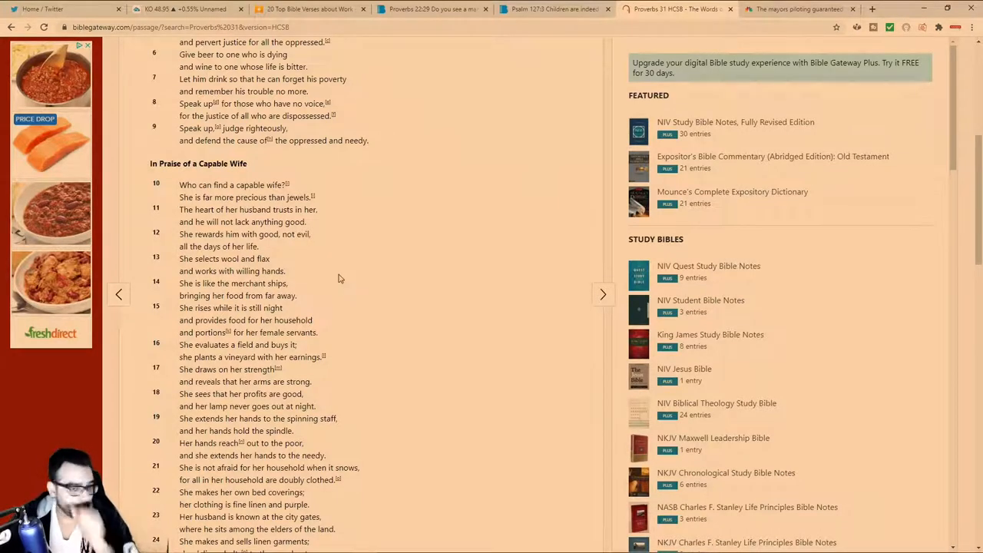
scroll(down, 3)
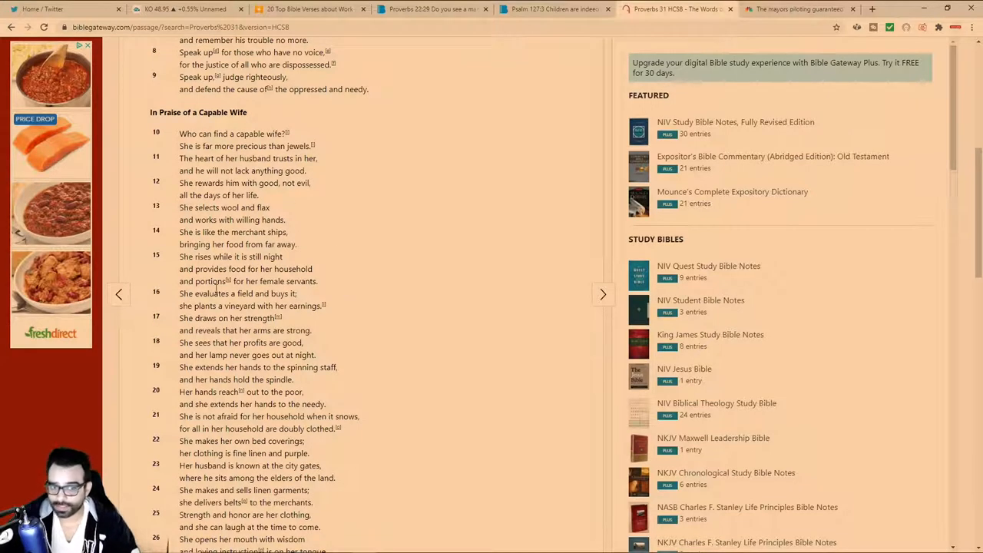
mouse_move(350, 269)
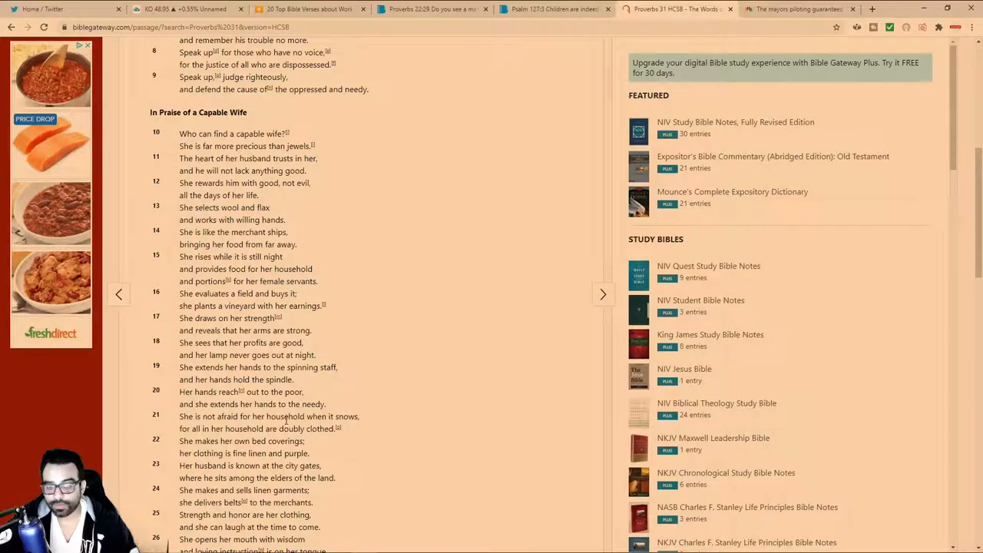
mouse_move(289, 419)
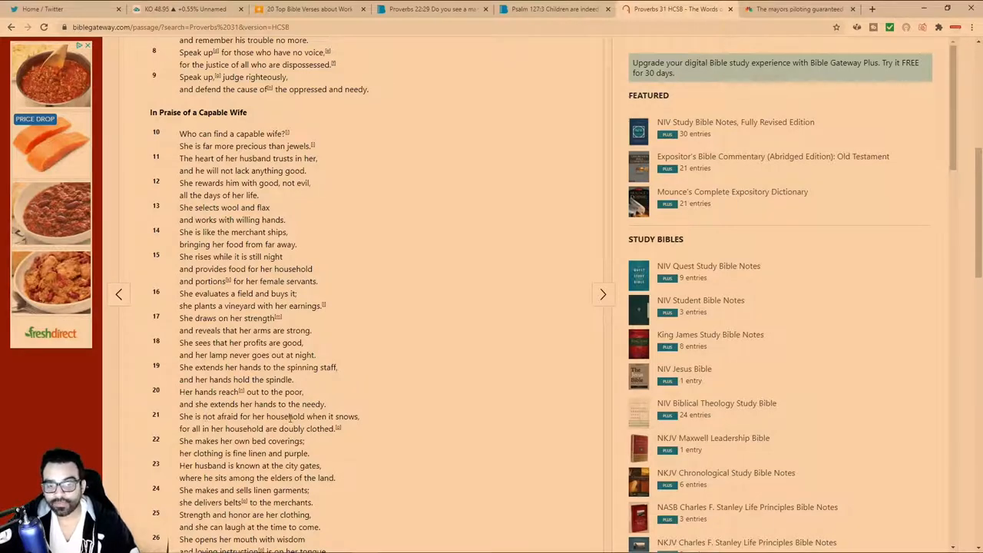
- Read further down the Capable Wife verses of Proverbs 31 toward verse 31
scroll(down, 3)
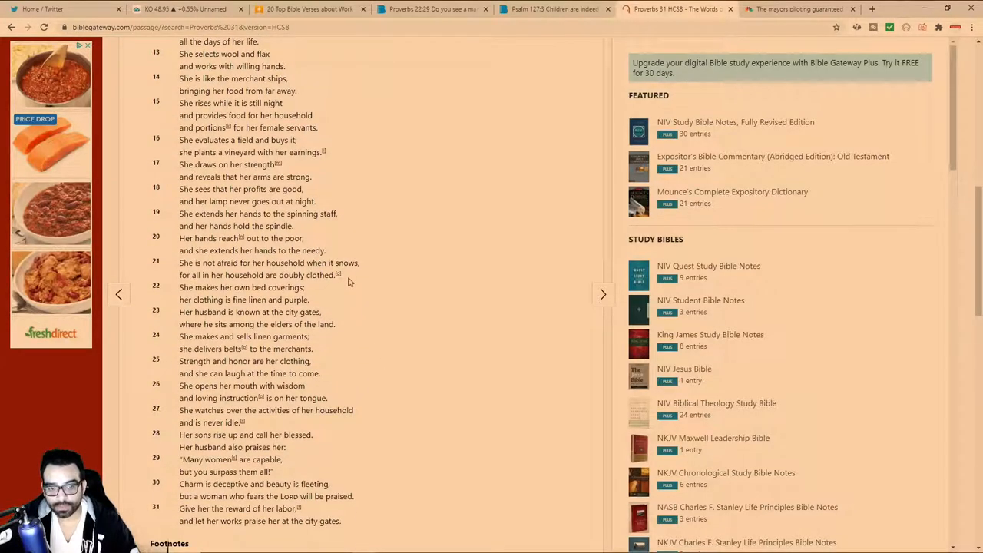
mouse_move(208, 278)
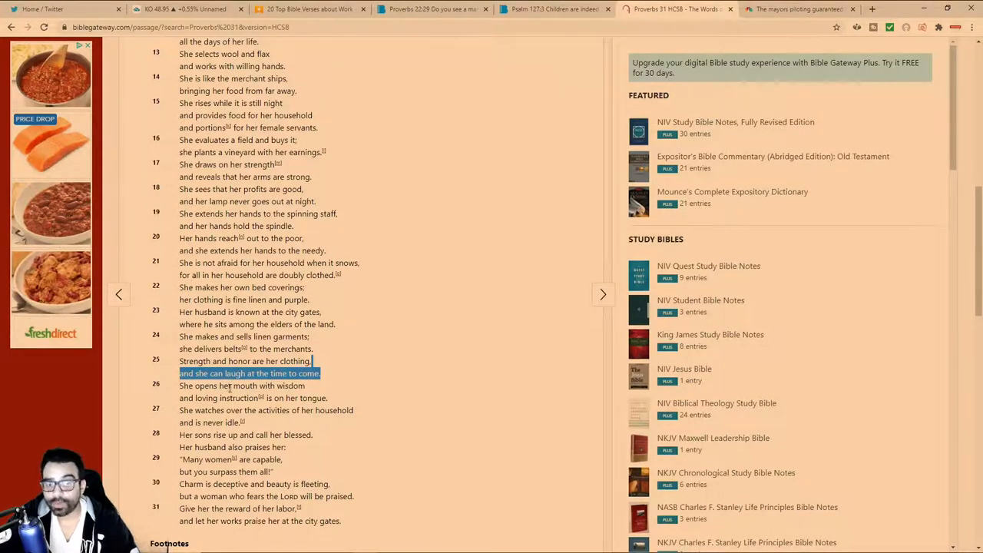
mouse_move(274, 403)
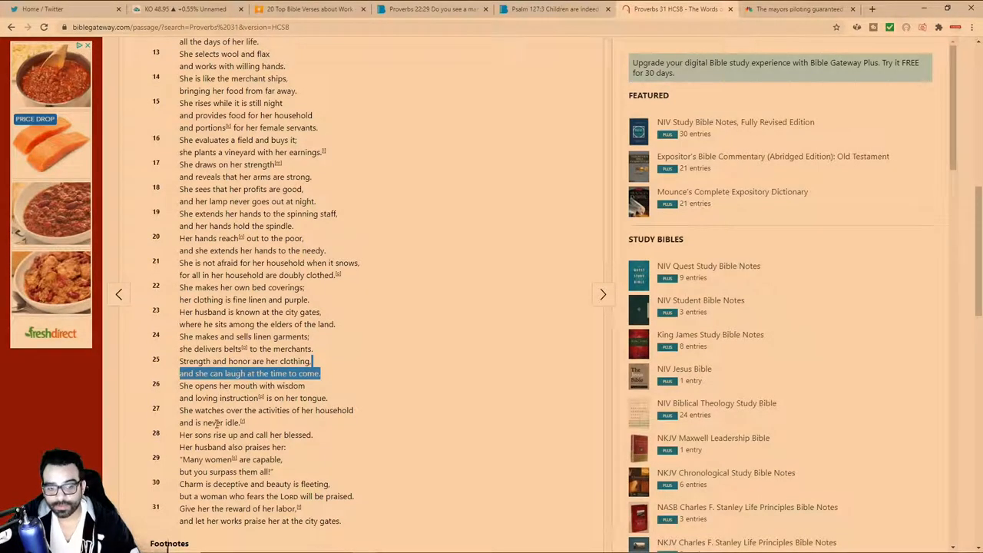
mouse_move(358, 415)
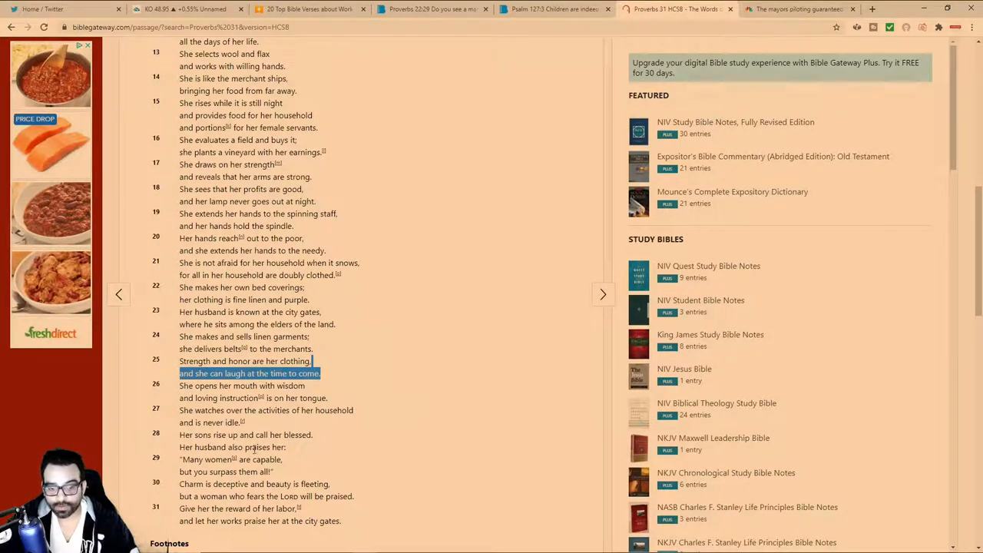
mouse_move(301, 464)
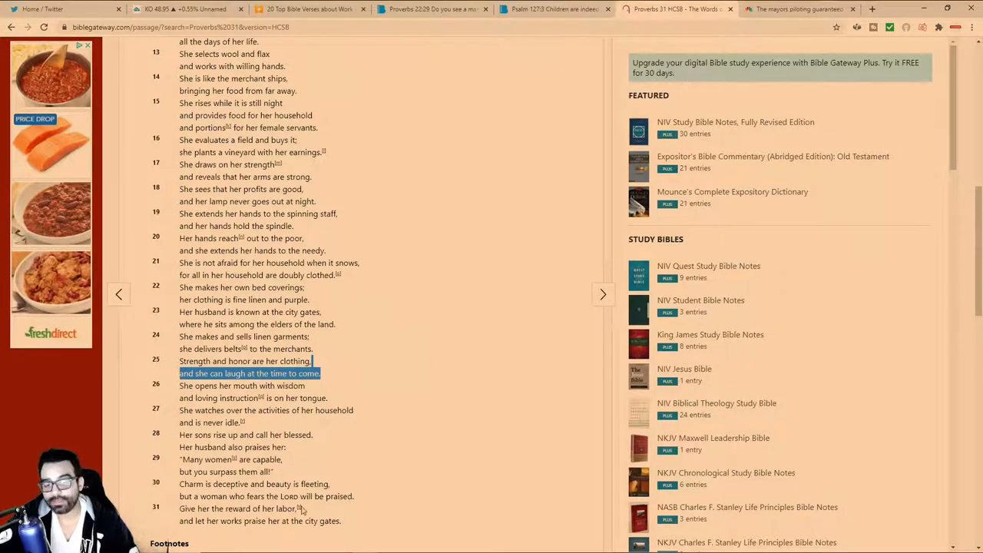
mouse_move(269, 510)
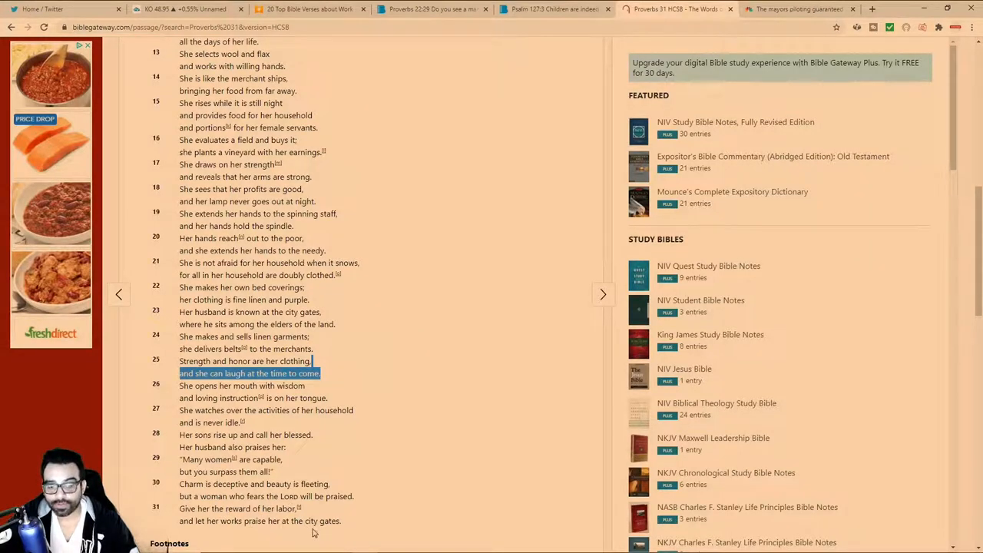
mouse_move(331, 345)
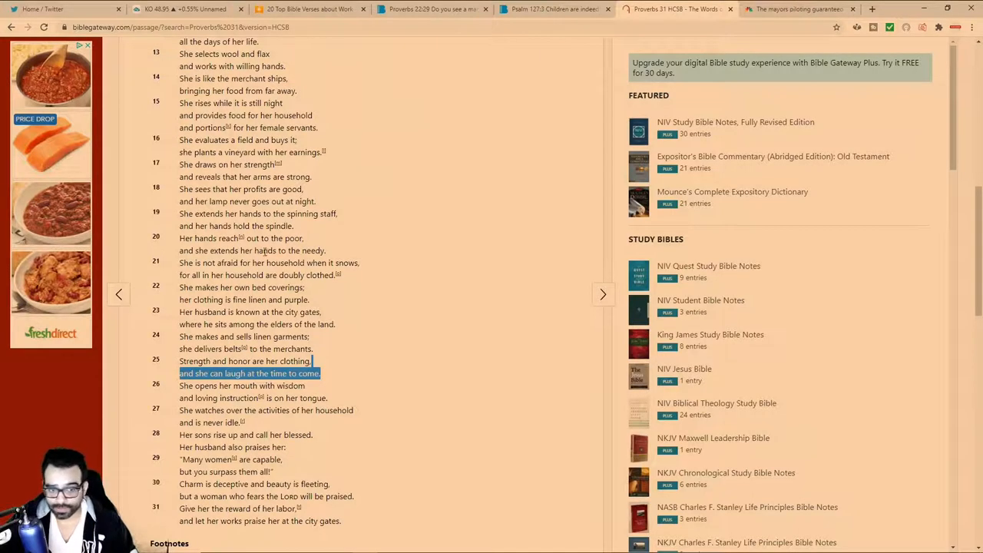
- Let go of the verse 25 strength-and-honor selection without a highlight color
double_click(276, 238)
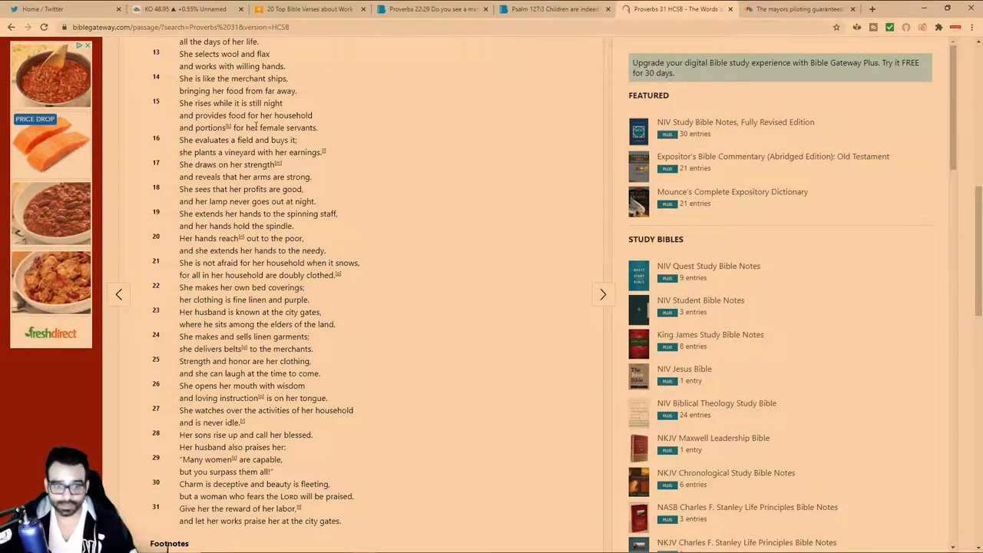
mouse_move(415, 268)
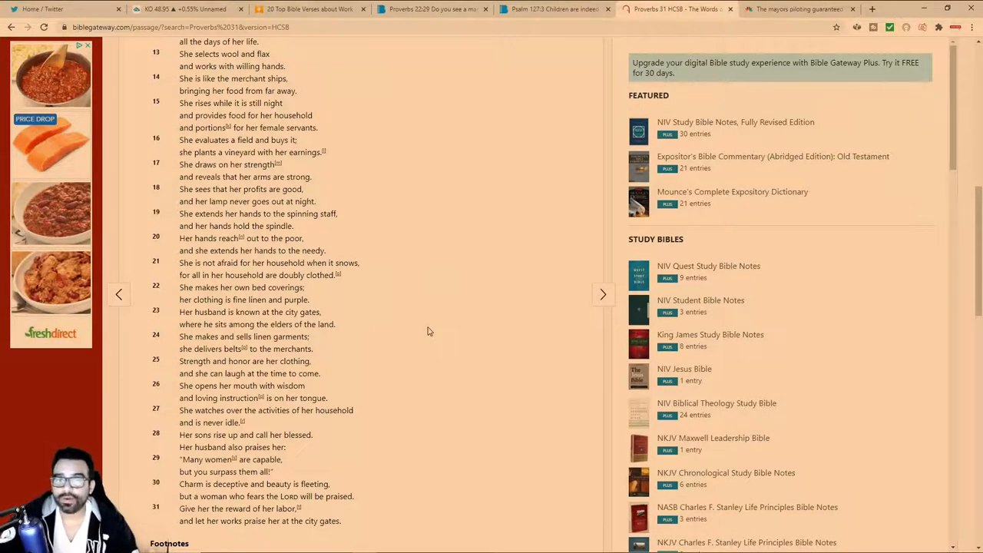
mouse_move(427, 328)
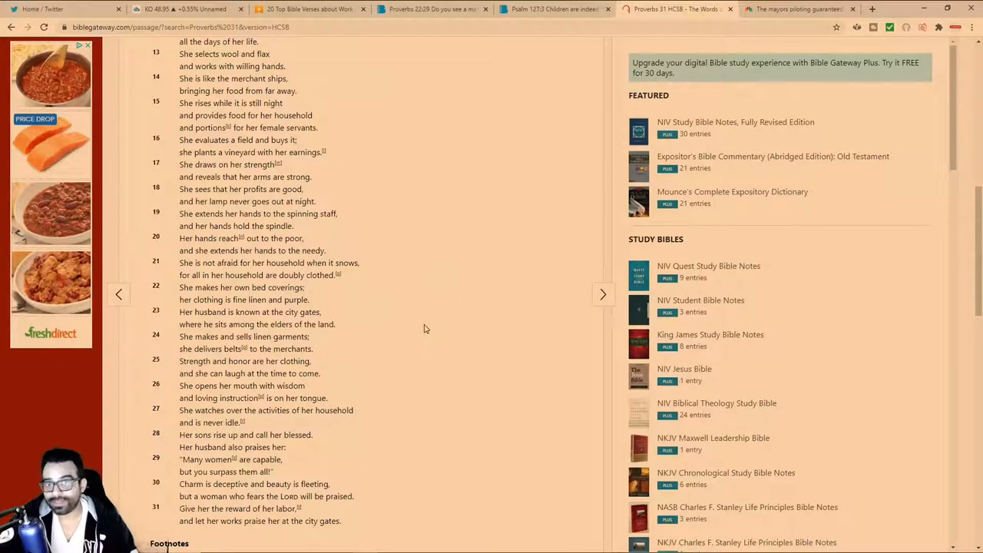
mouse_move(419, 332)
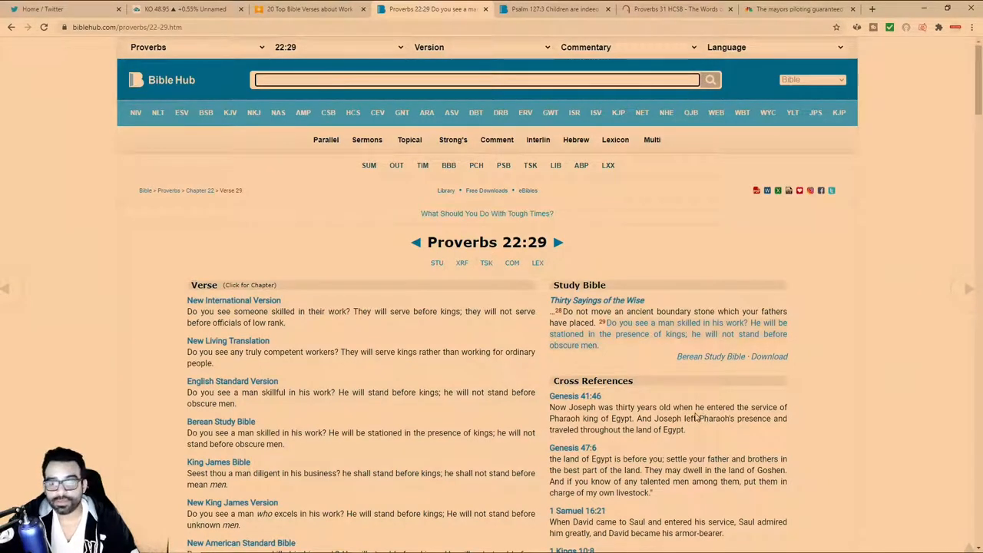
- Flip through Bible Hub's Psalm 127:3 and Proverbs 22:29 and the Twitter photo, ending on Proverbs 31 (HCSB)
click(553, 9)
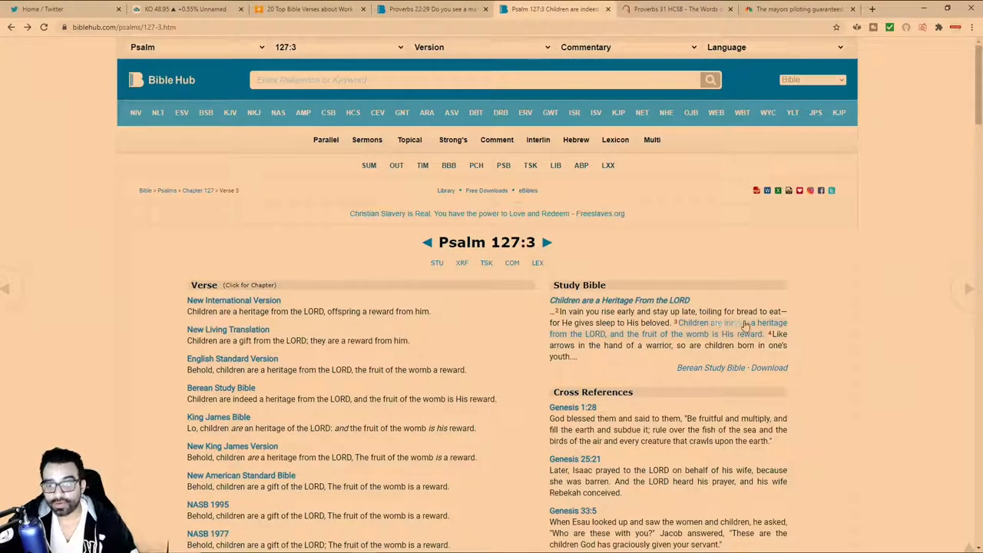
mouse_move(689, 334)
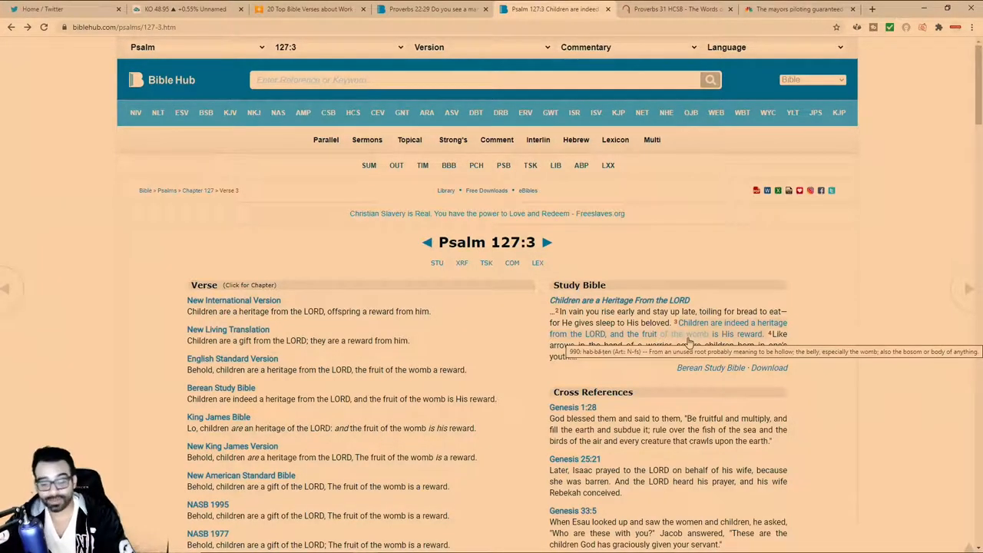
mouse_move(667, 357)
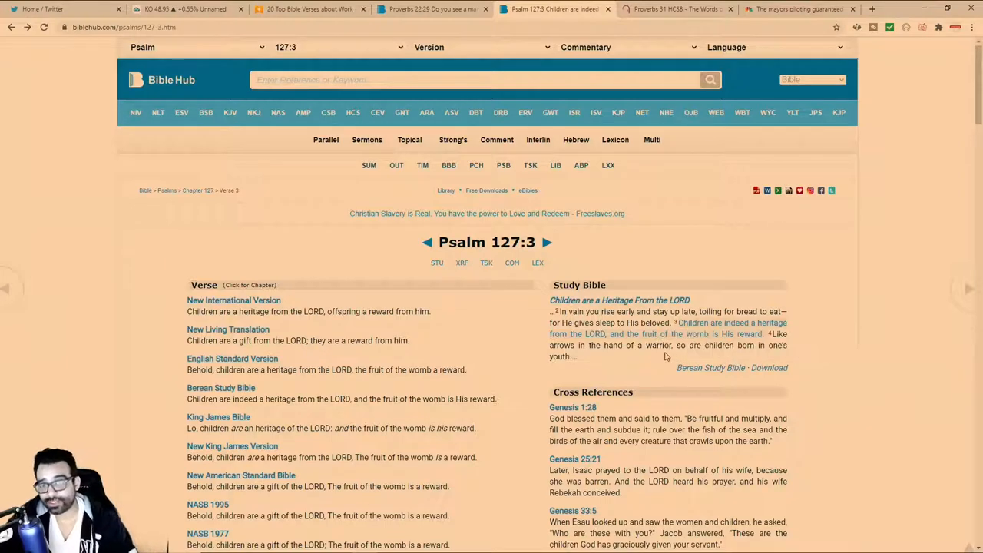
click(430, 10)
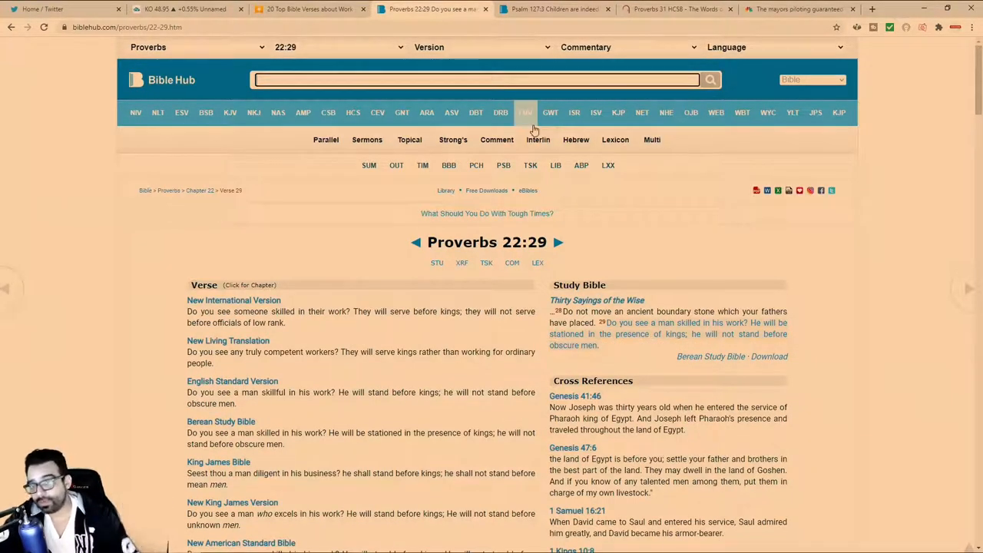
mouse_move(525, 112)
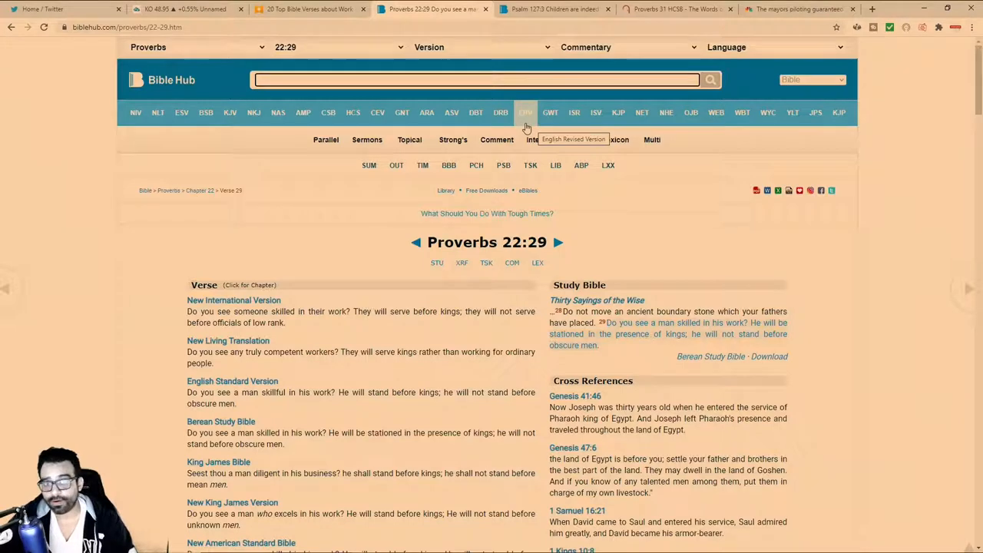
click(64, 10)
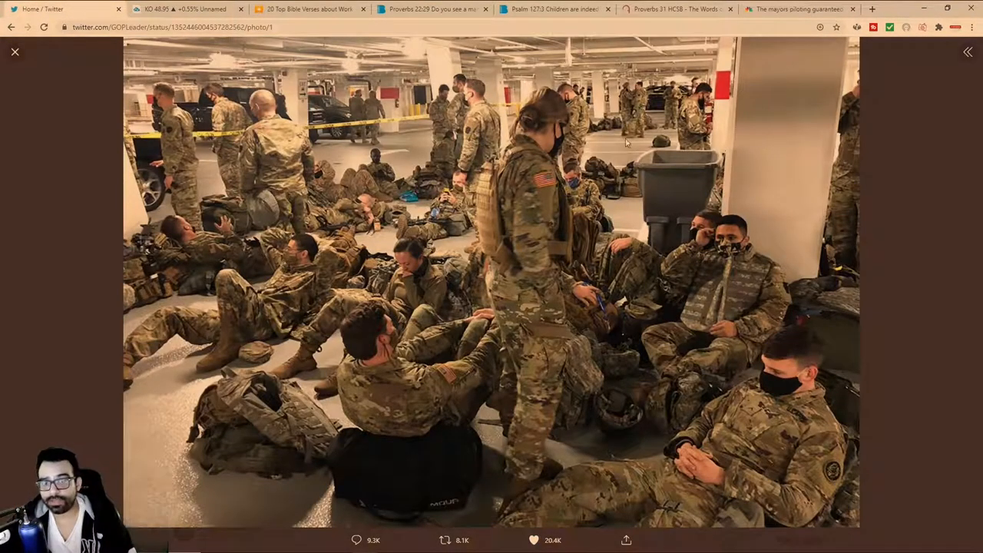
mouse_move(735, 292)
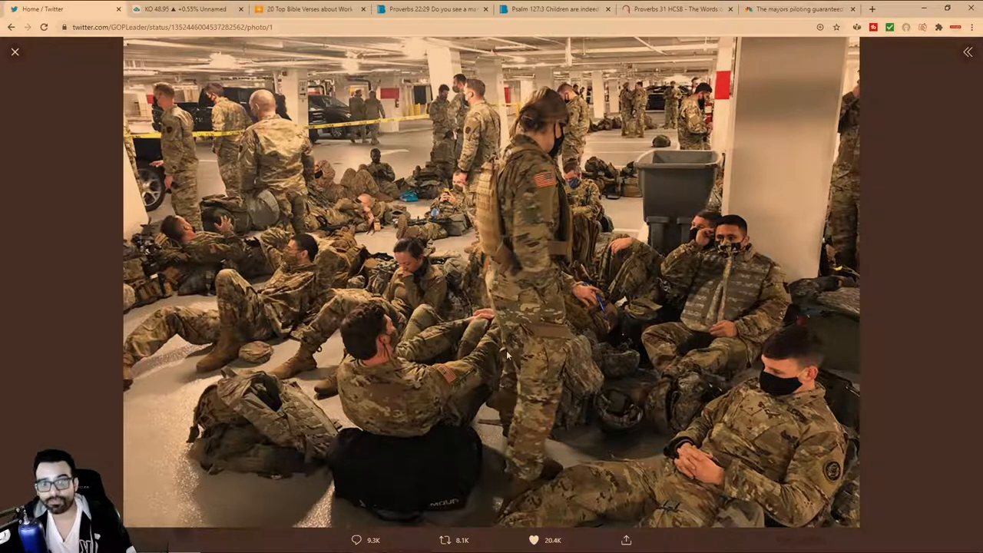
click(553, 10)
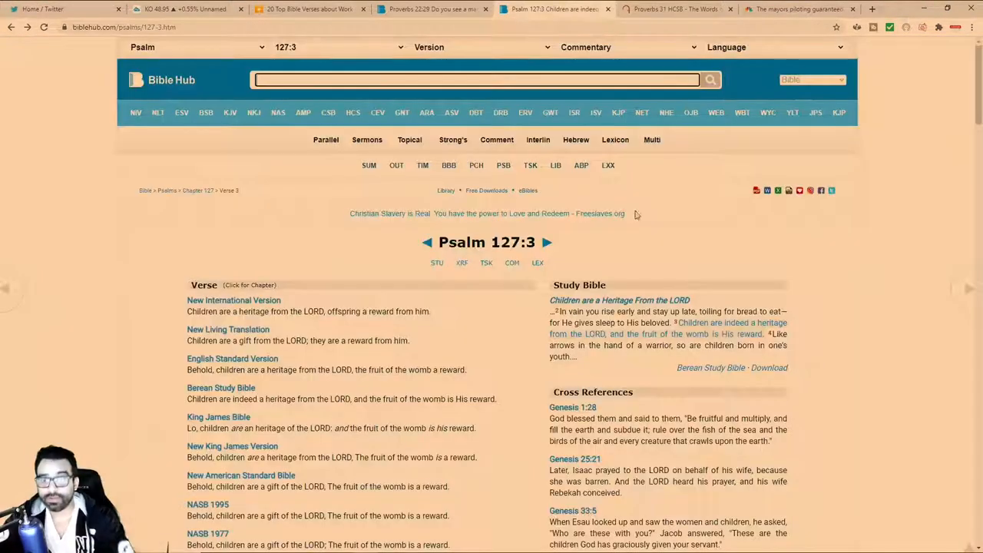
mouse_move(700, 375)
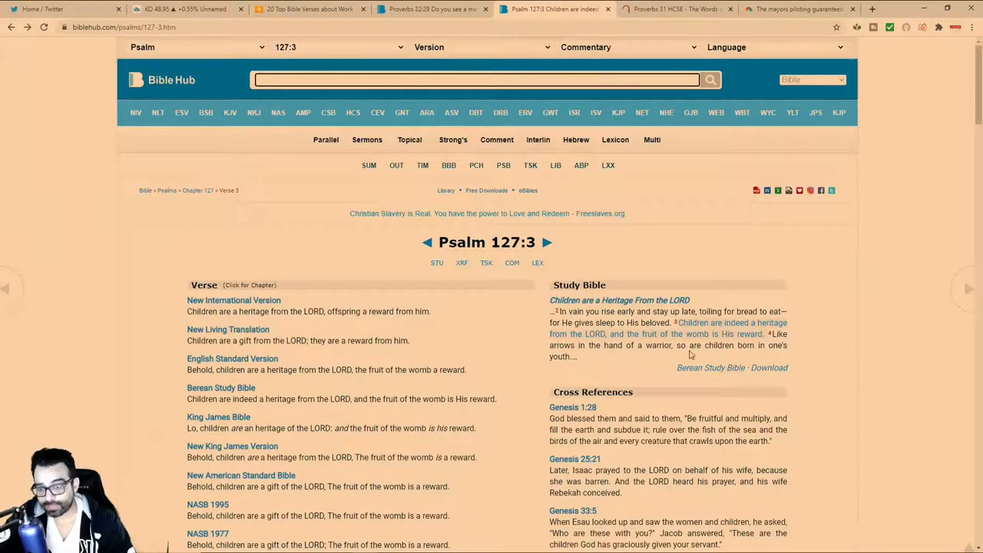
mouse_move(781, 356)
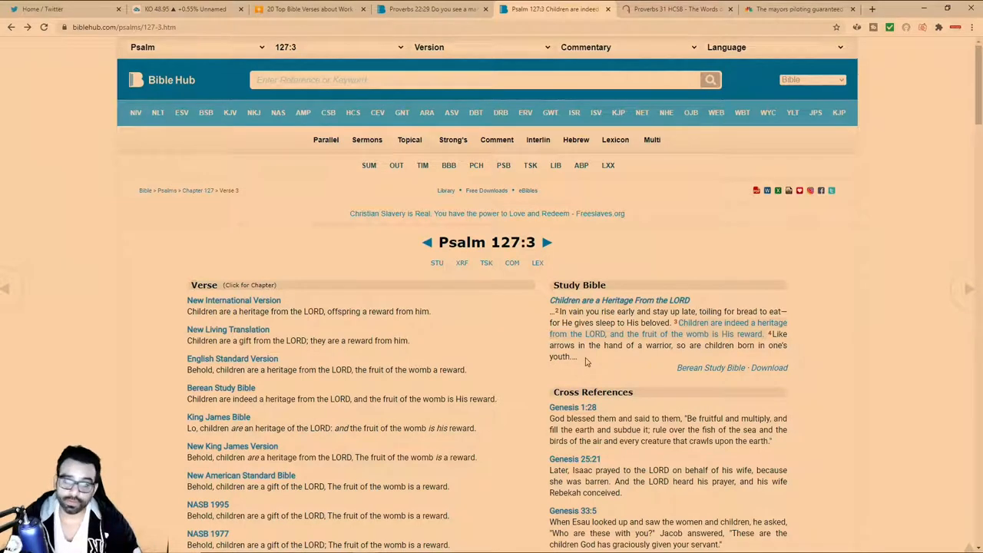
click(676, 9)
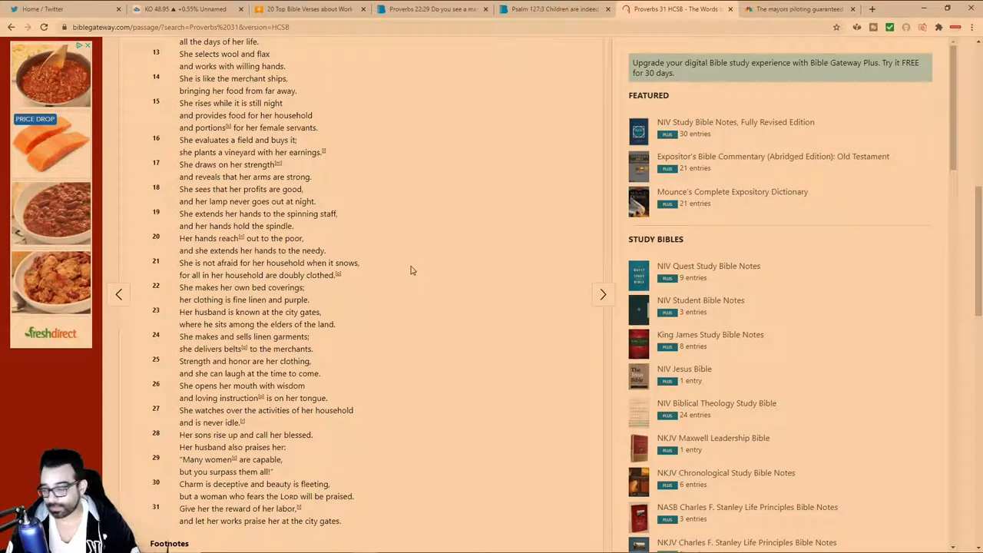
- Return to the Words of Lemuel opening of Proverbs 31, then show Bible Hub's Proverbs 22:29
scroll(up, 3)
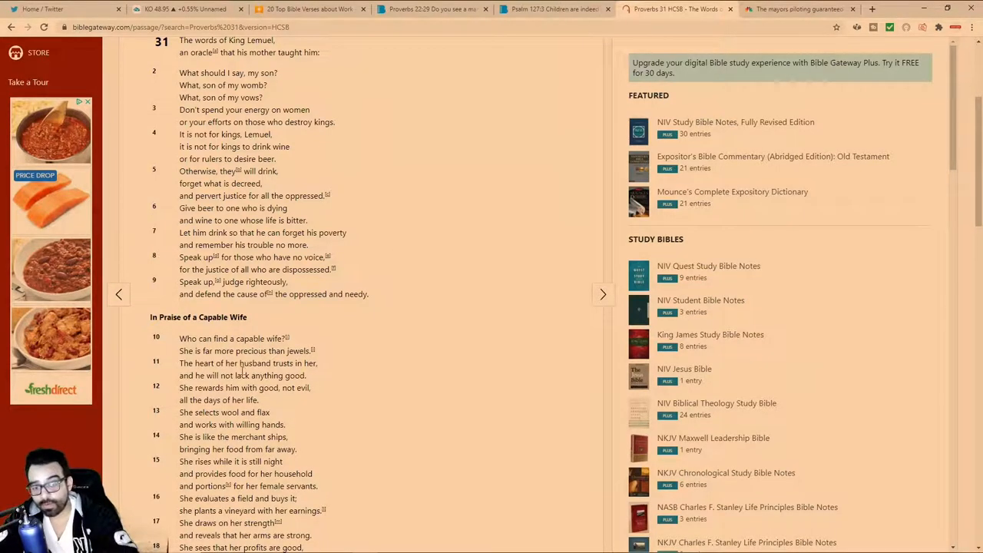
mouse_move(294, 378)
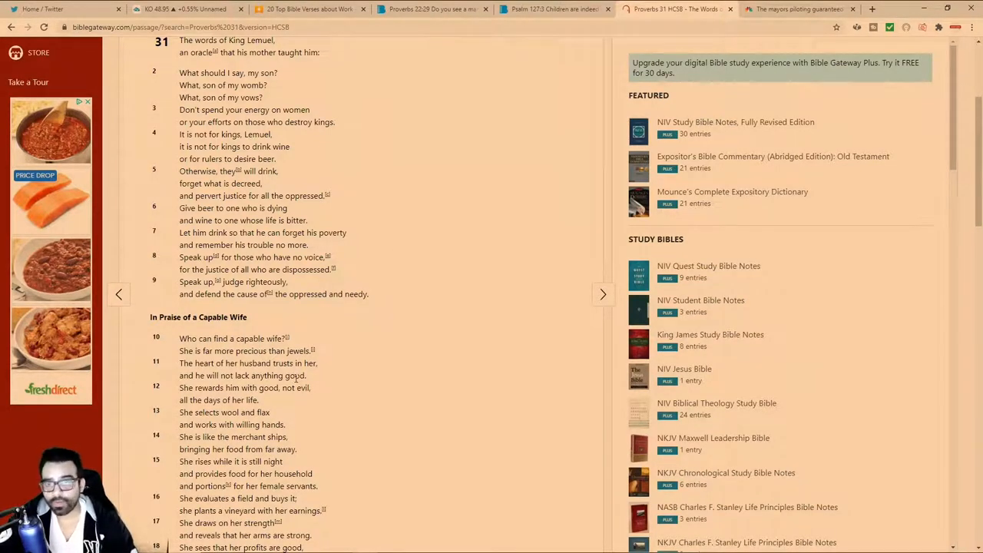
mouse_move(477, 88)
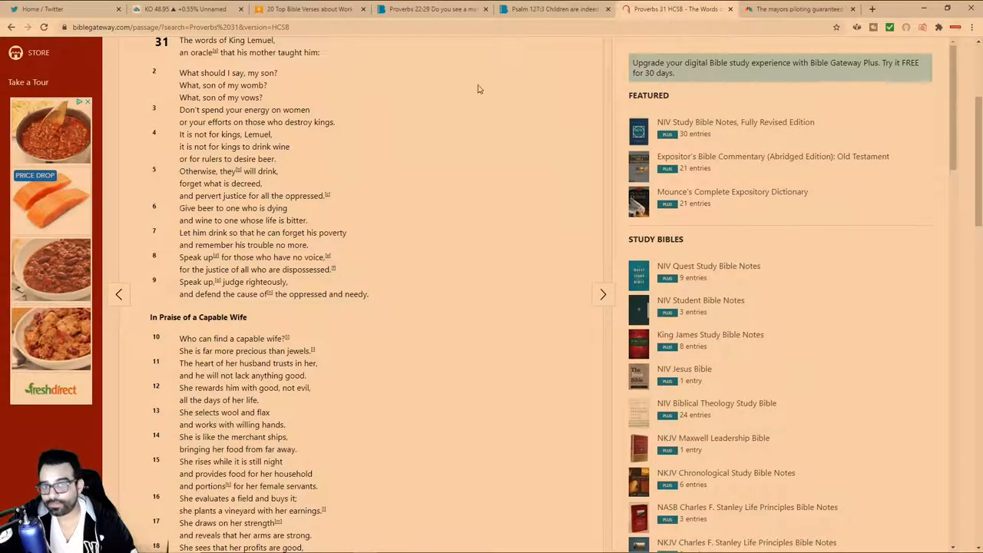
click(433, 9)
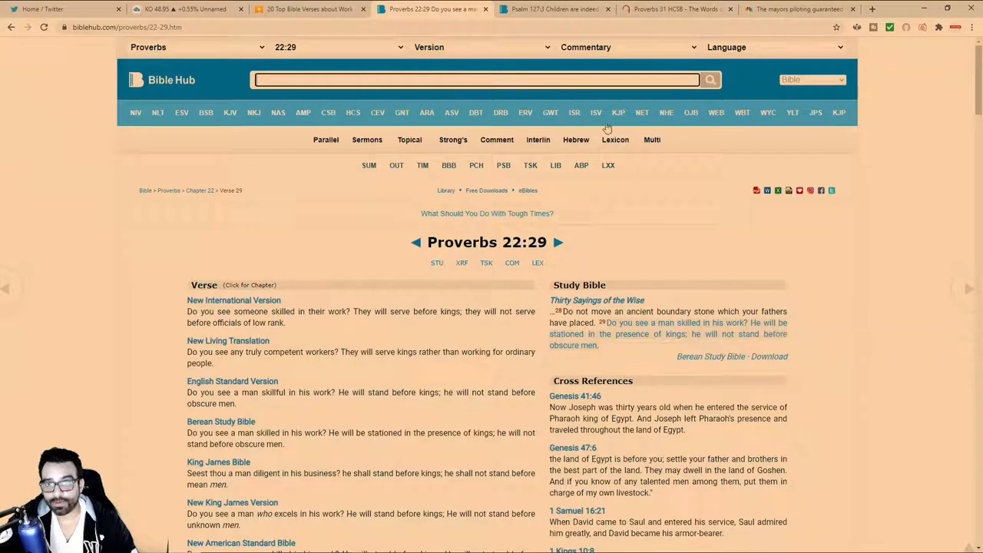
- Switch to the Bible Hub Psalm 127:3 page with its translations and cross references
click(553, 9)
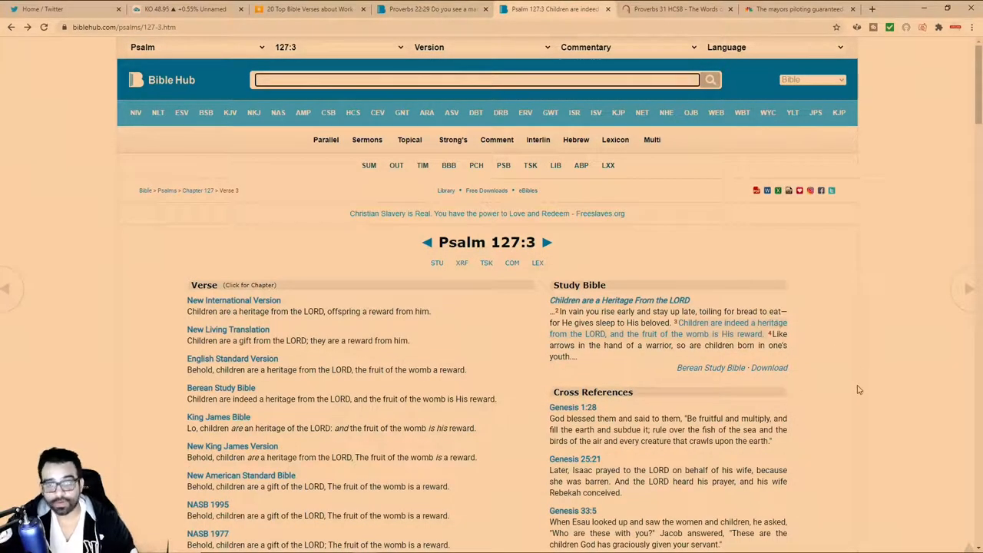
mouse_move(851, 381)
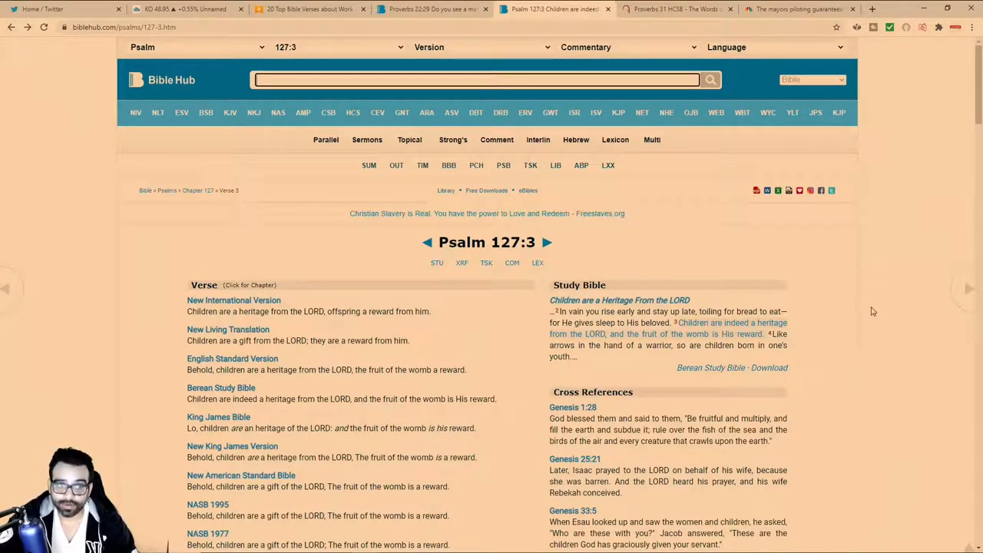
mouse_move(845, 307)
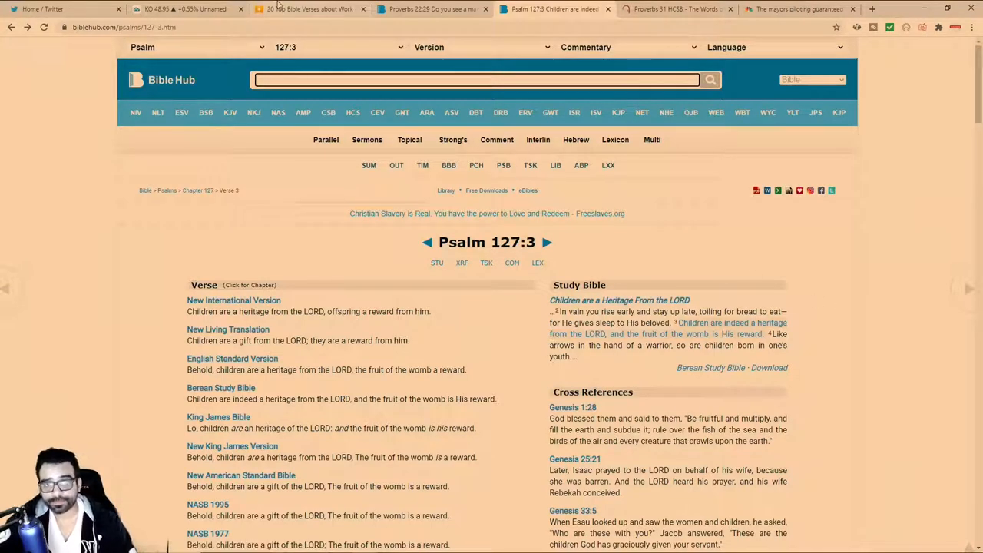
- Switch to the Bible Study Tools verses-about-work page listing Proverbs 6:10-12 and 2 Timothy 2:6
click(310, 9)
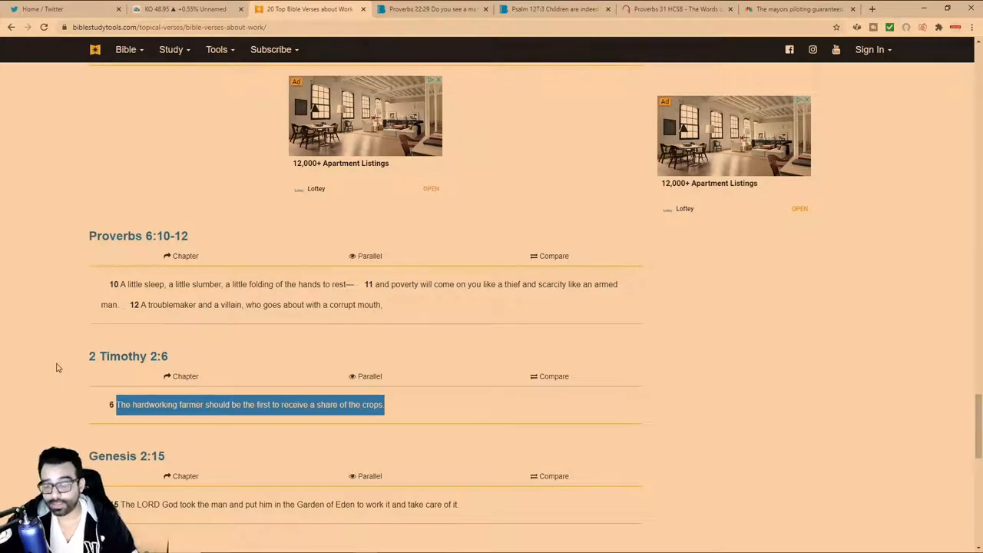
mouse_move(110, 341)
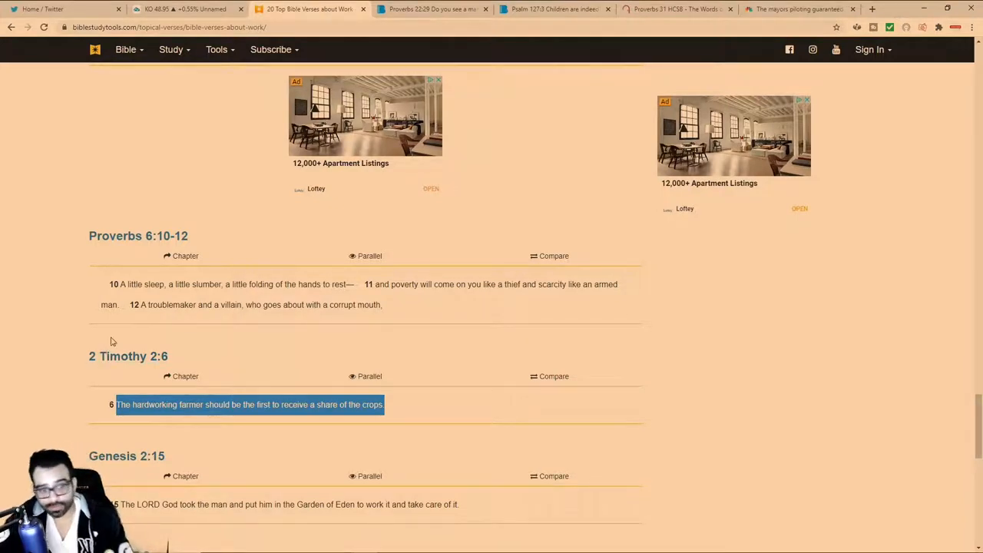
mouse_move(149, 292)
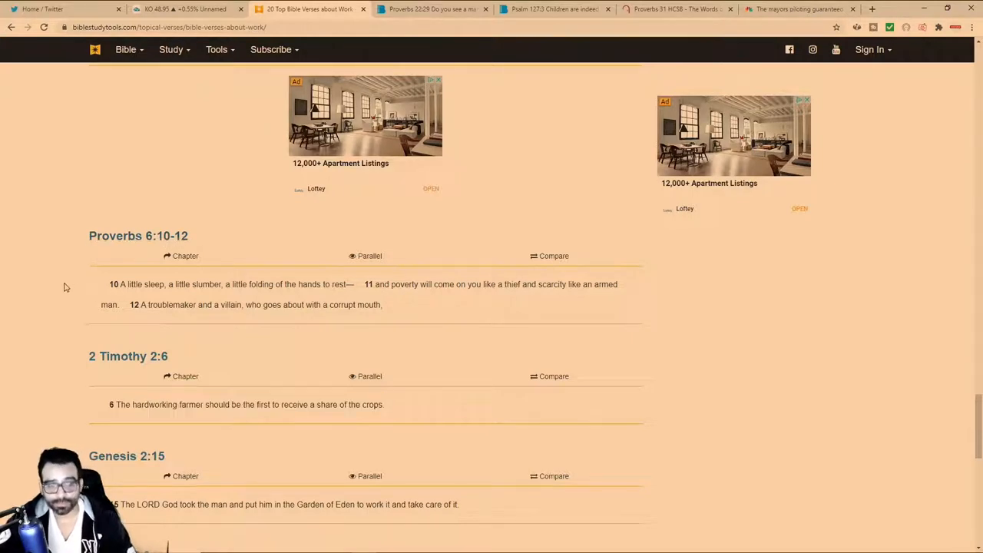
mouse_move(68, 294)
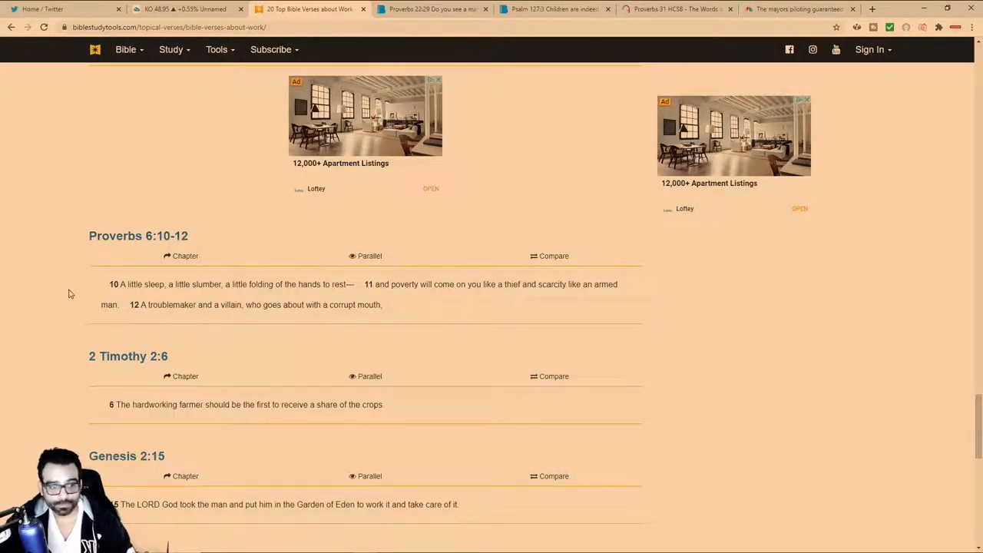
mouse_move(161, 284)
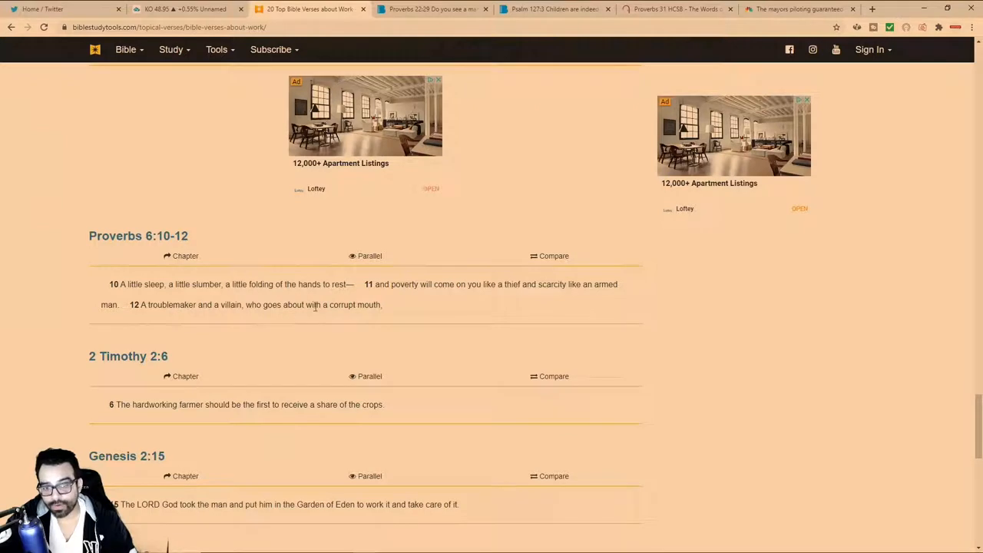
mouse_move(341, 316)
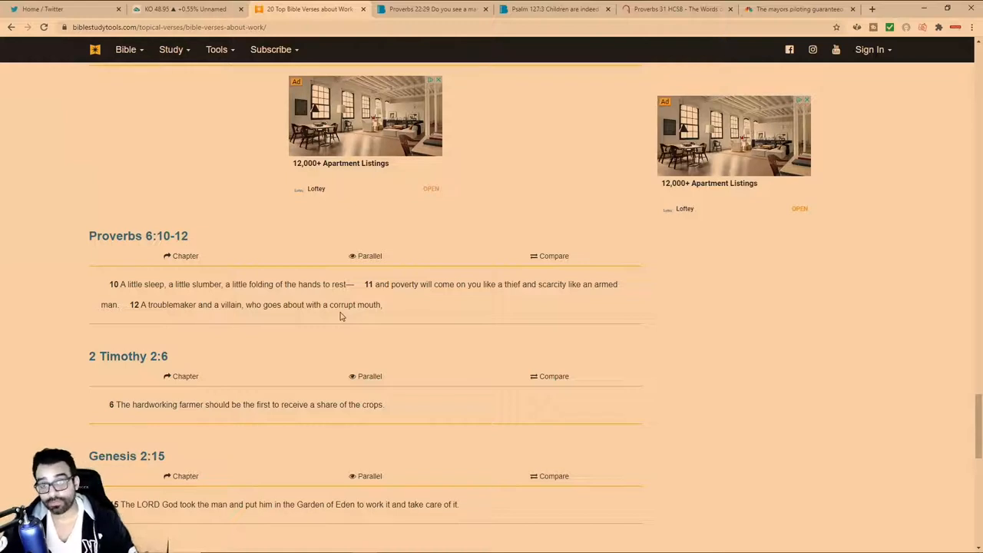
mouse_move(124, 416)
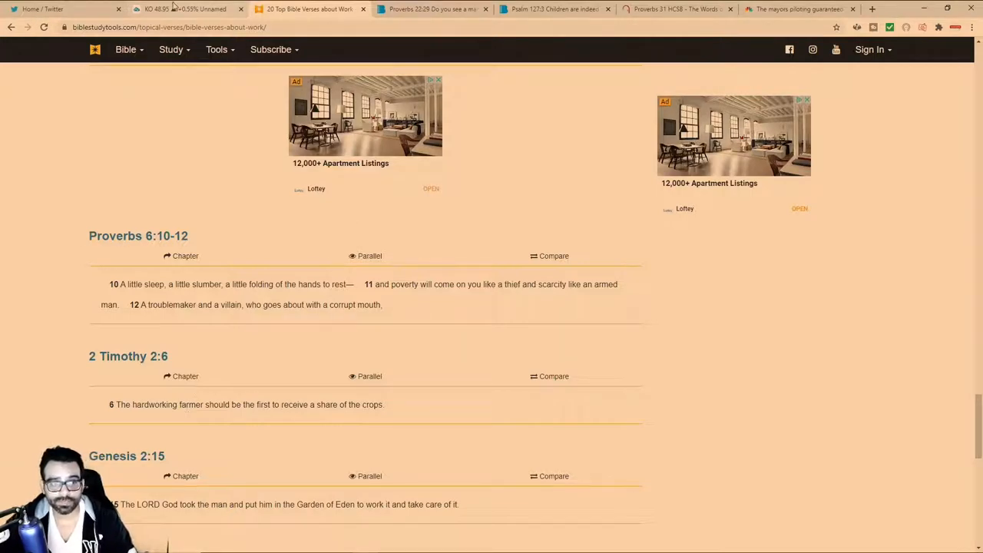
- Pass through Bible Hub's Psalm 127:3 and Proverbs 22:29, ending back on BibleGateway's Proverbs 31
click(553, 9)
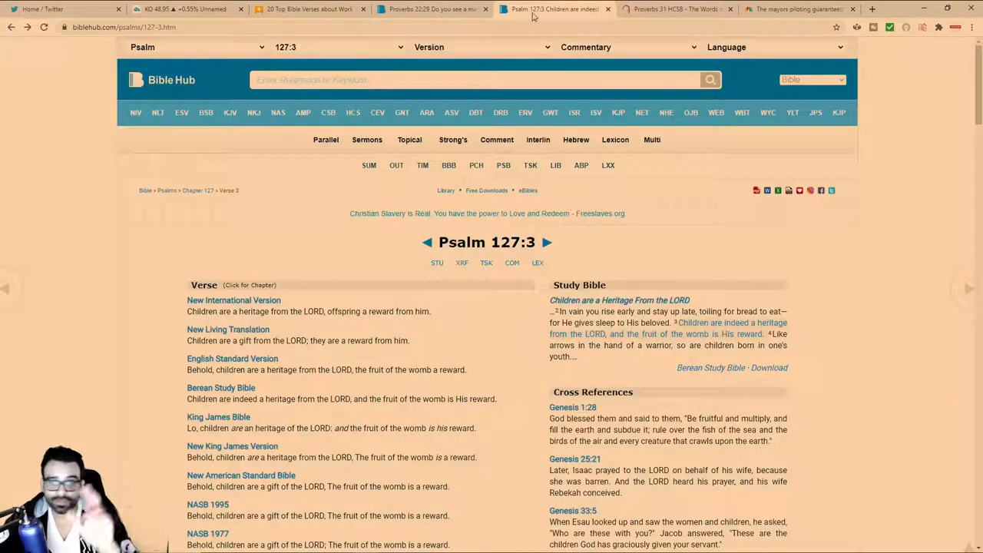
click(430, 9)
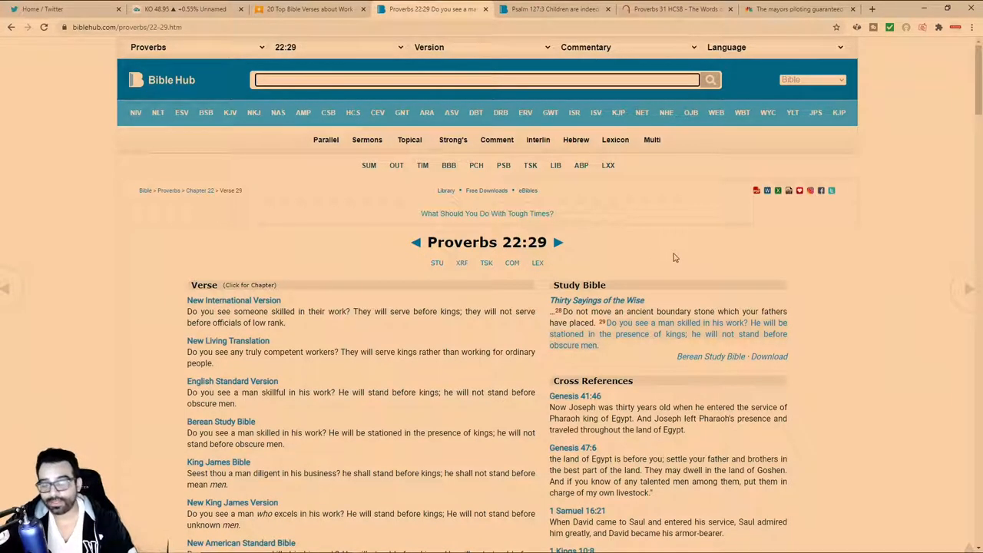
click(676, 10)
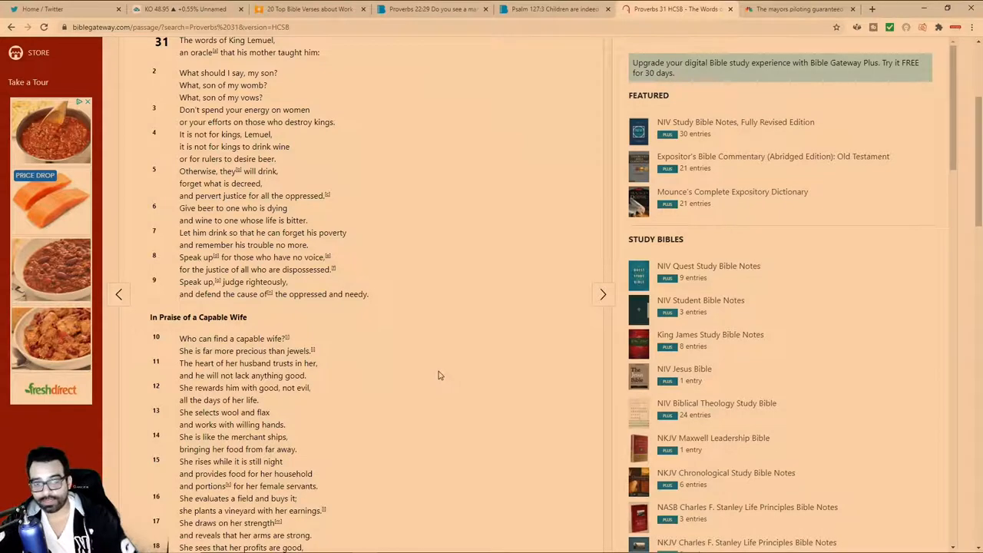
mouse_move(448, 387)
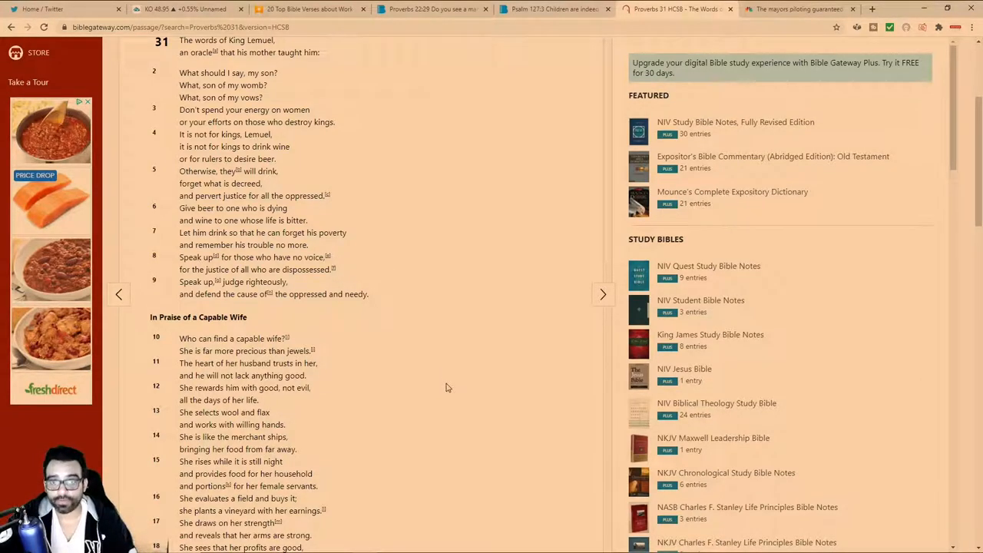
mouse_move(258, 387)
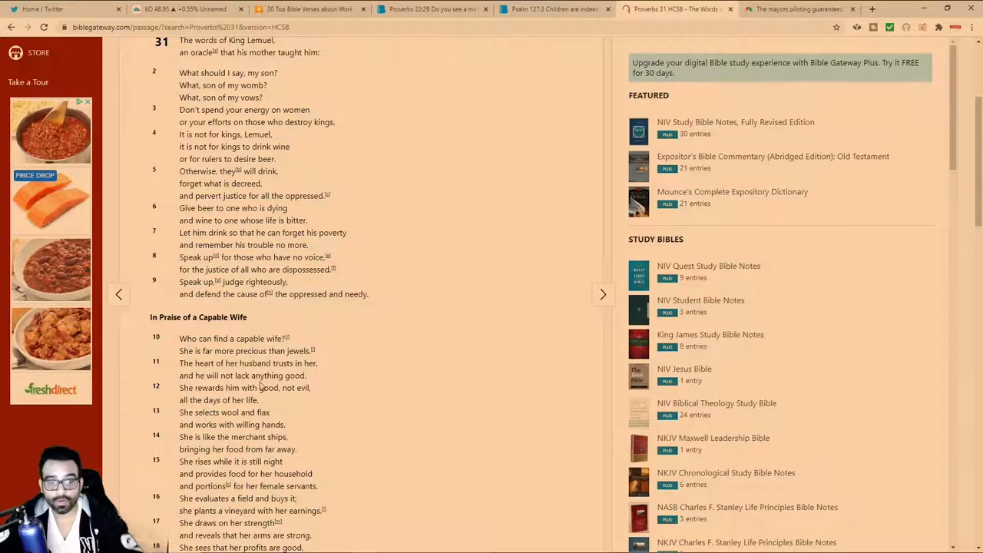
- Scroll Proverbs 31 down into the Capable Wife verses through about verse 23
scroll(down, 3)
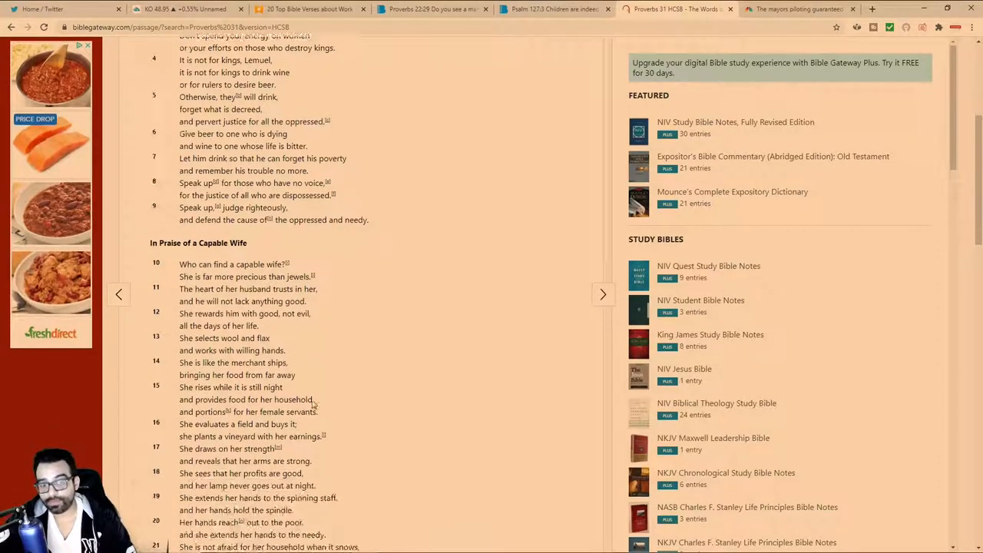
scroll(down, 3)
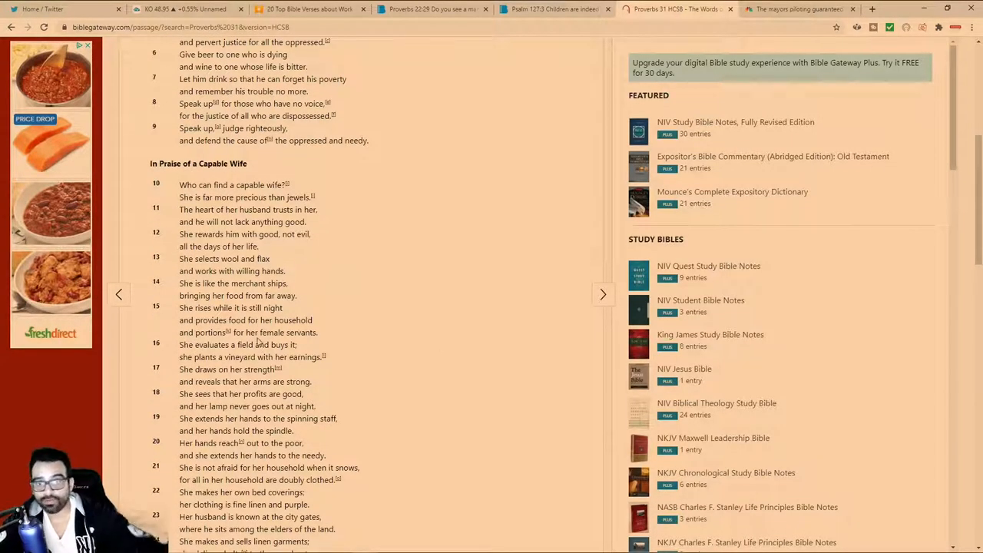